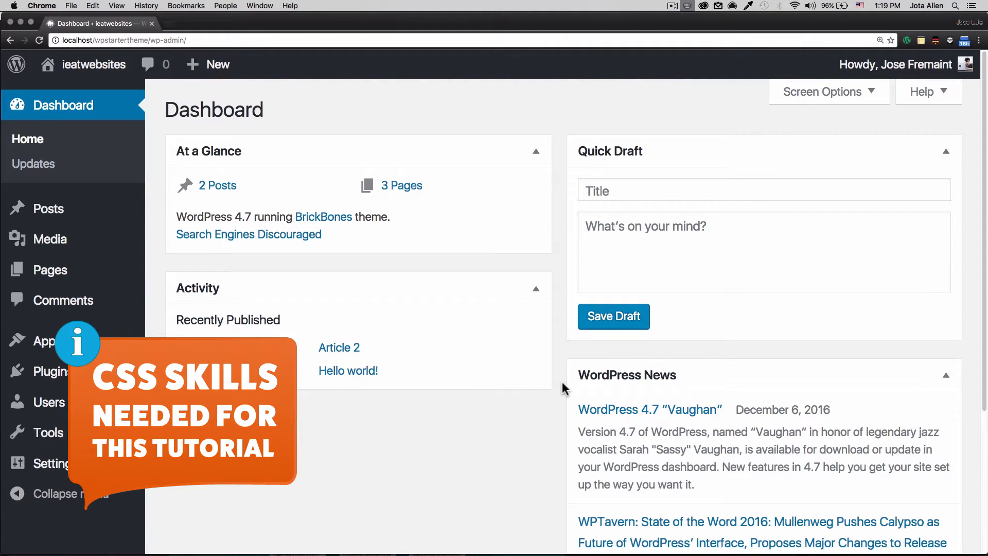
mouse_move(191, 154)
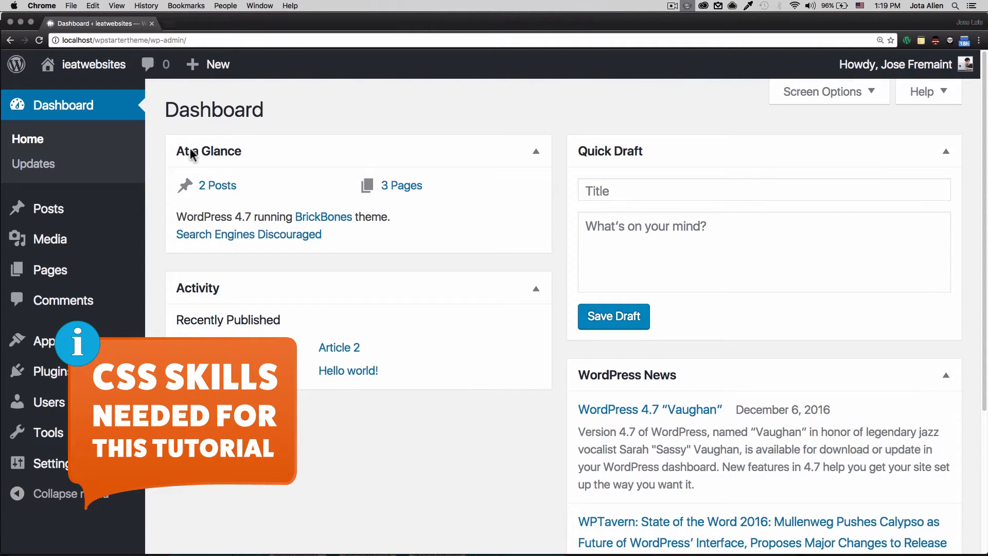
mouse_move(95, 341)
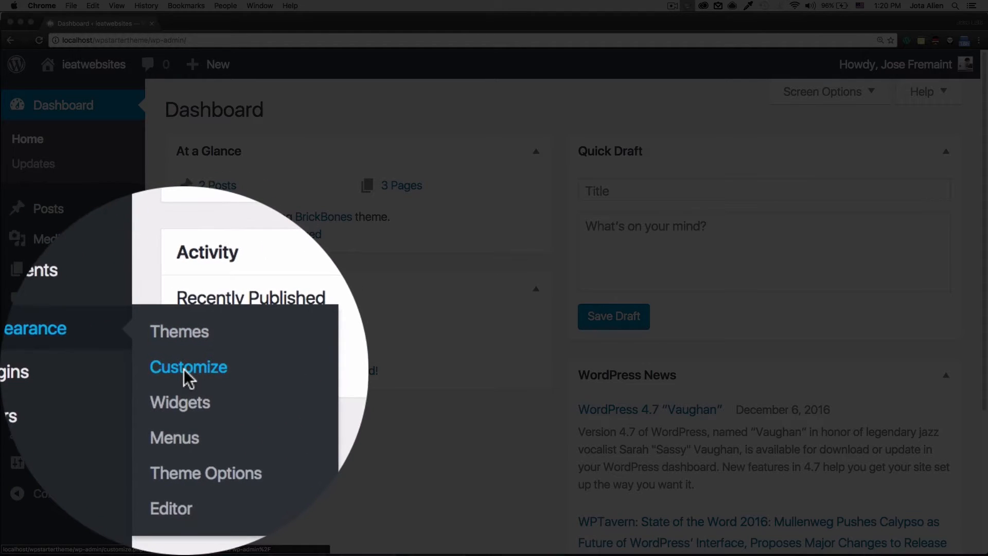
- Launch the Customizer from Appearance so the BrickBones home page previews live
click(188, 367)
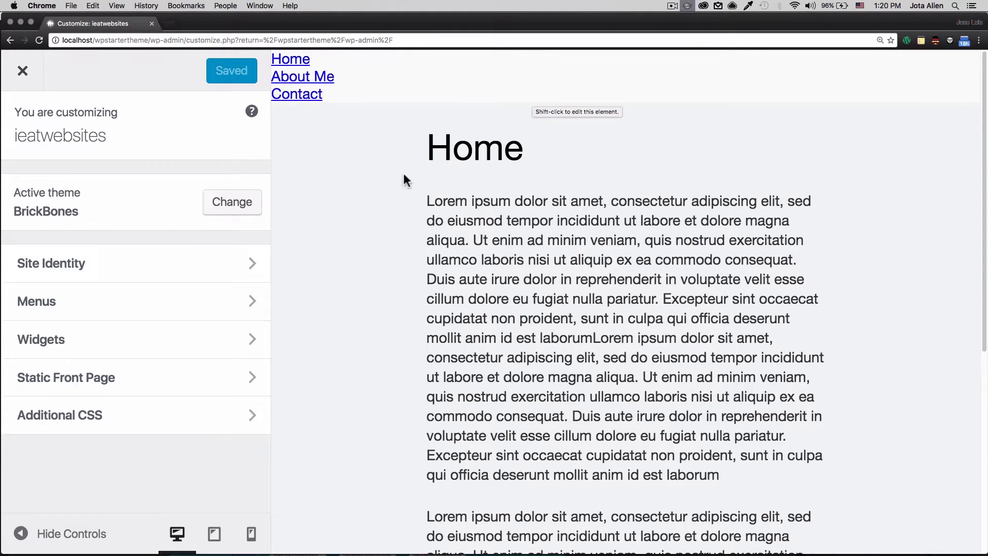
mouse_move(148, 303)
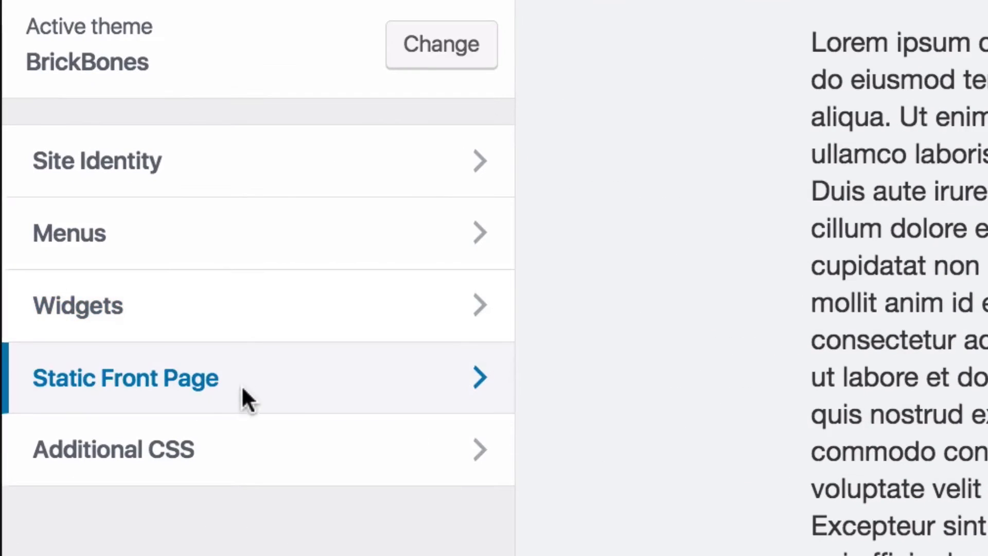
click(115, 451)
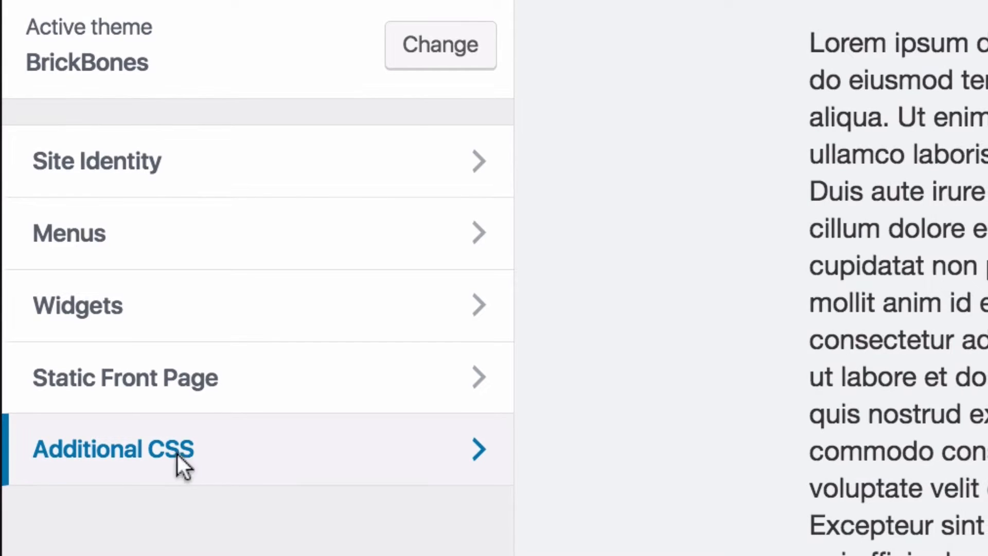
- Enter the Additional CSS section and clear its placeholder comment from the editor
click(113, 449)
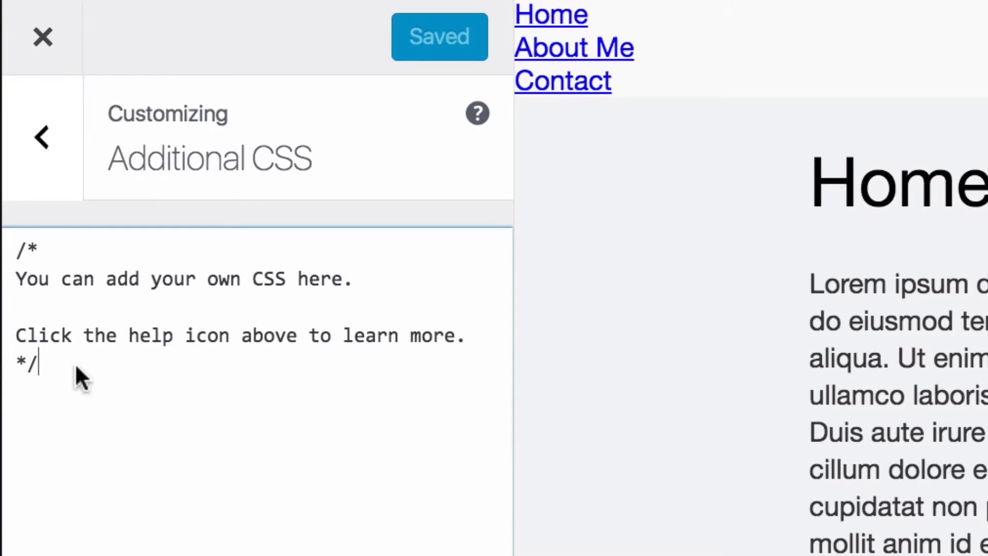
mouse_move(259, 288)
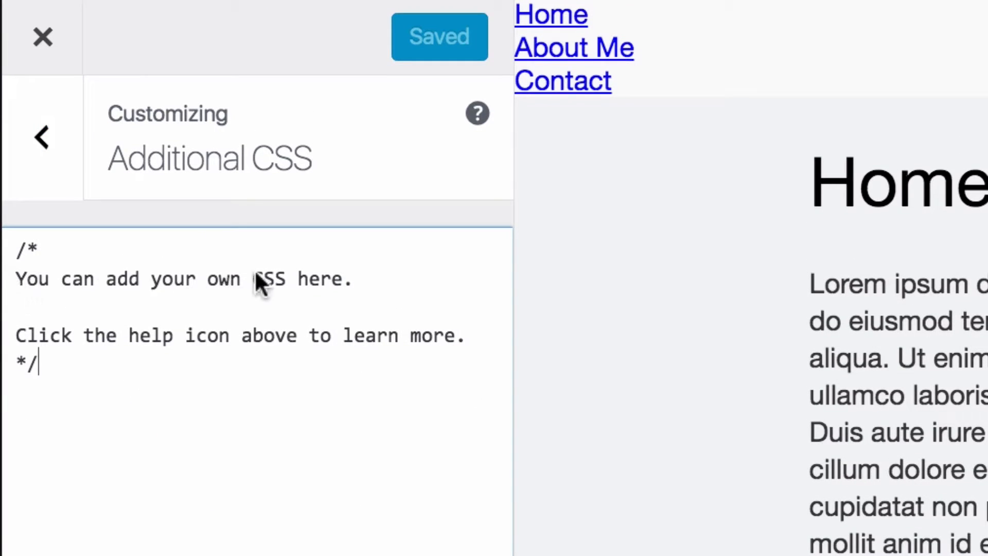
mouse_move(160, 364)
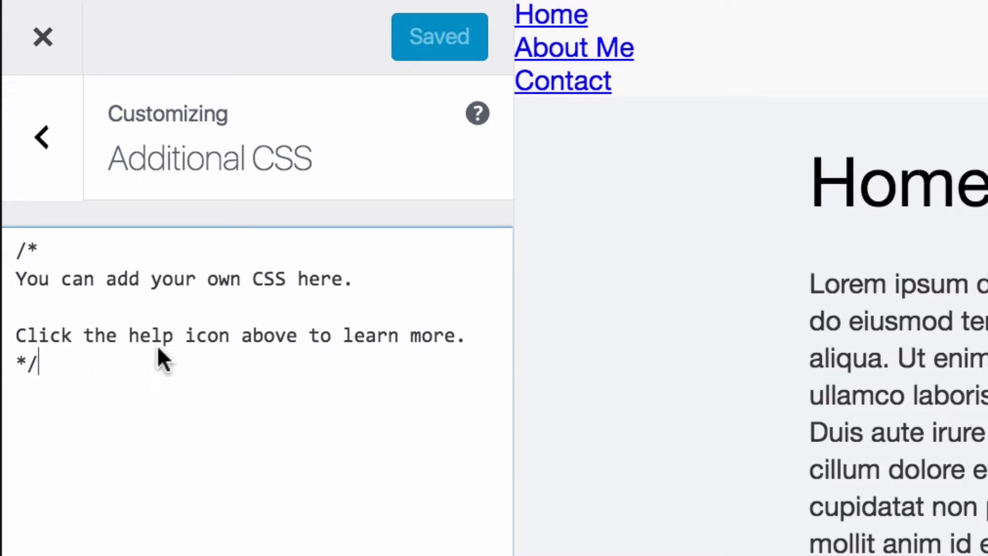
mouse_move(474, 333)
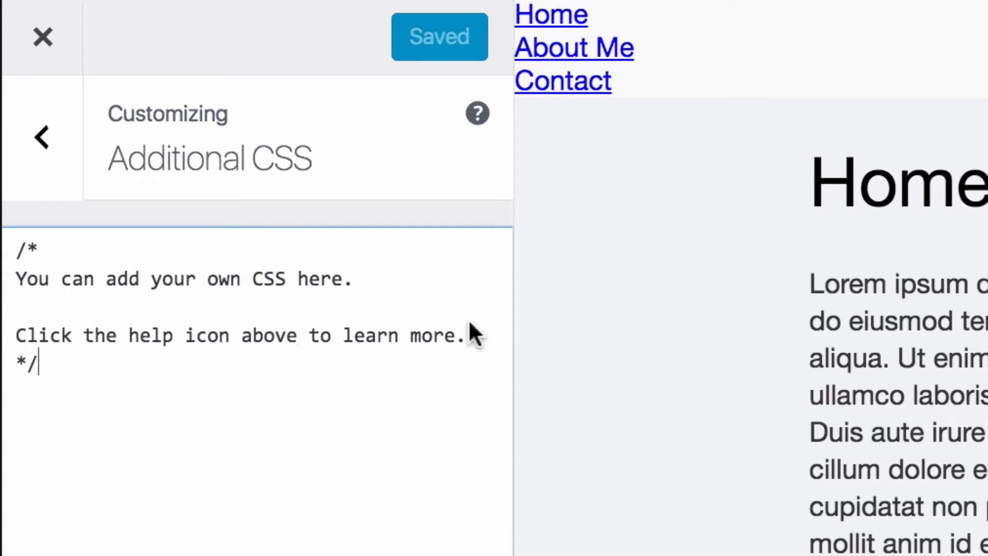
click(463, 113)
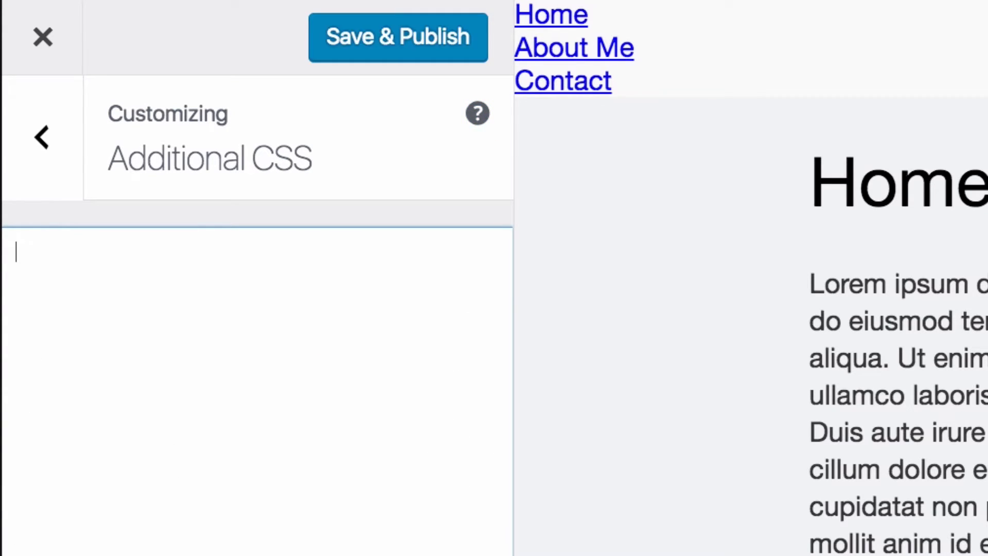
mouse_move(743, 122)
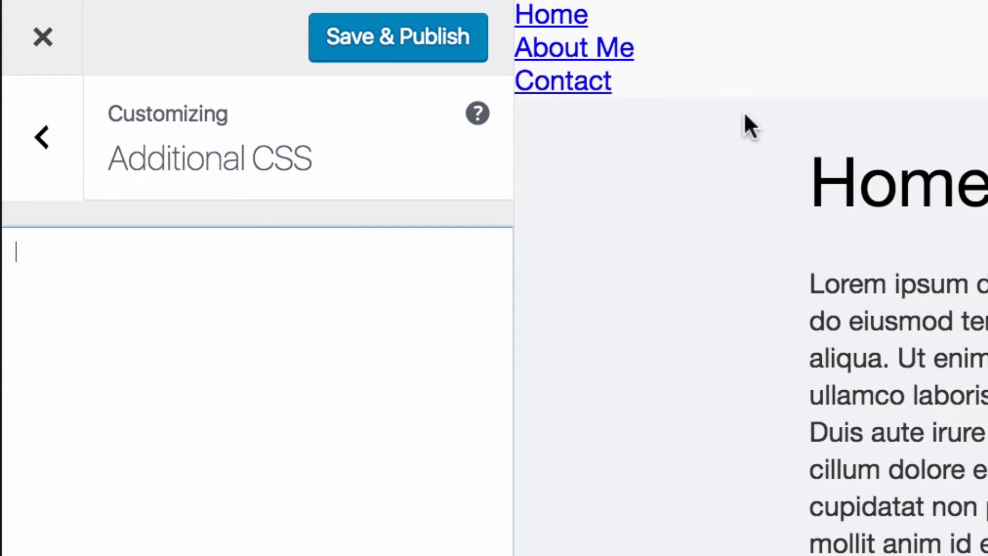
mouse_move(568, 29)
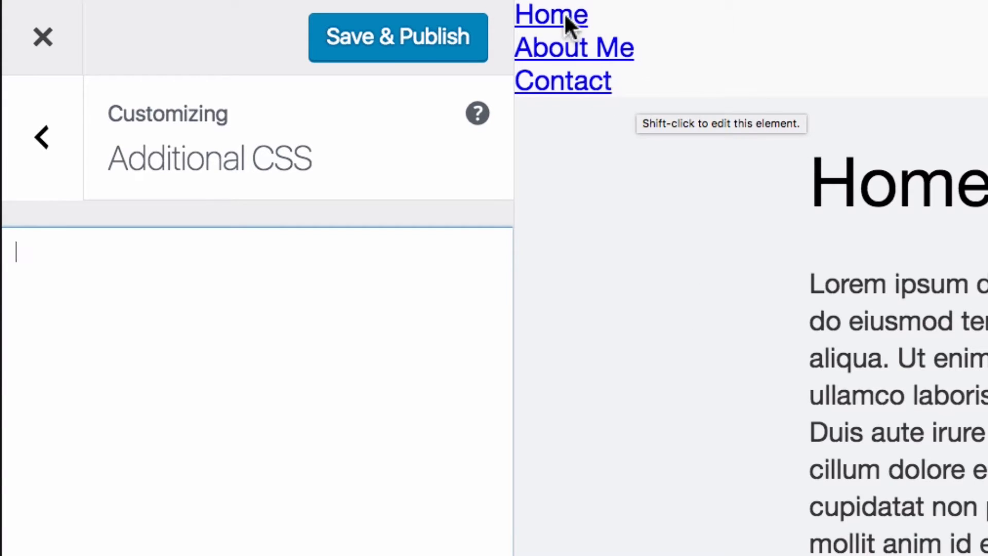
mouse_move(584, 76)
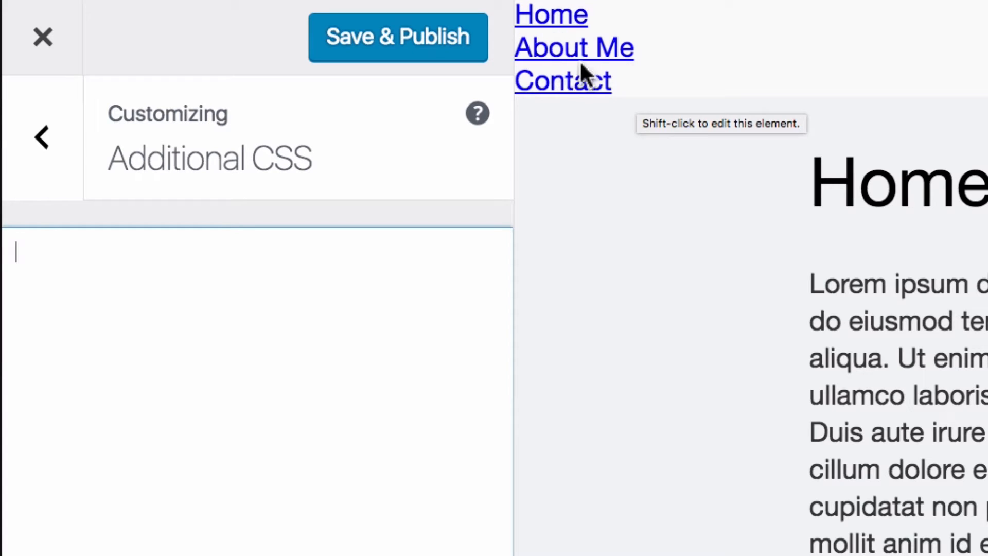
mouse_move(606, 26)
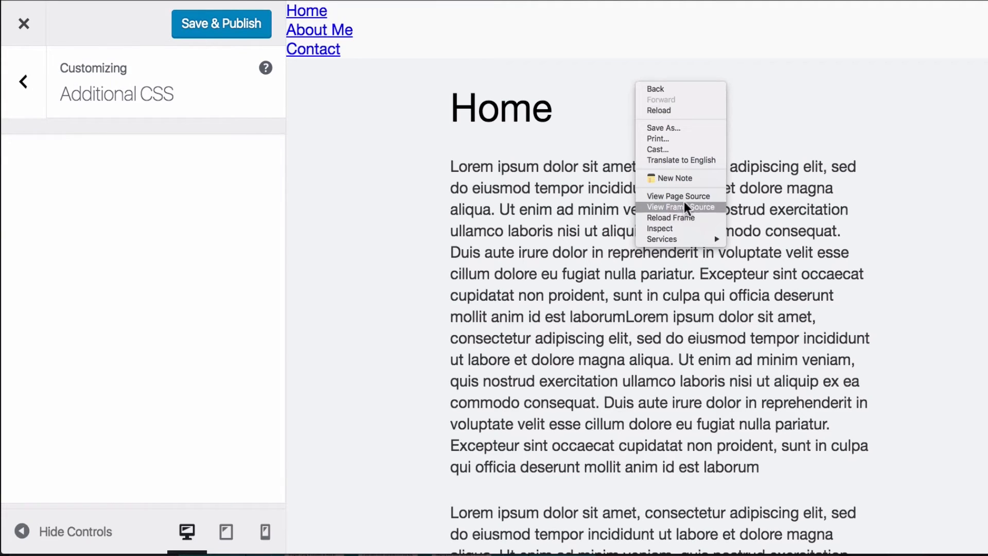
mouse_move(672, 231)
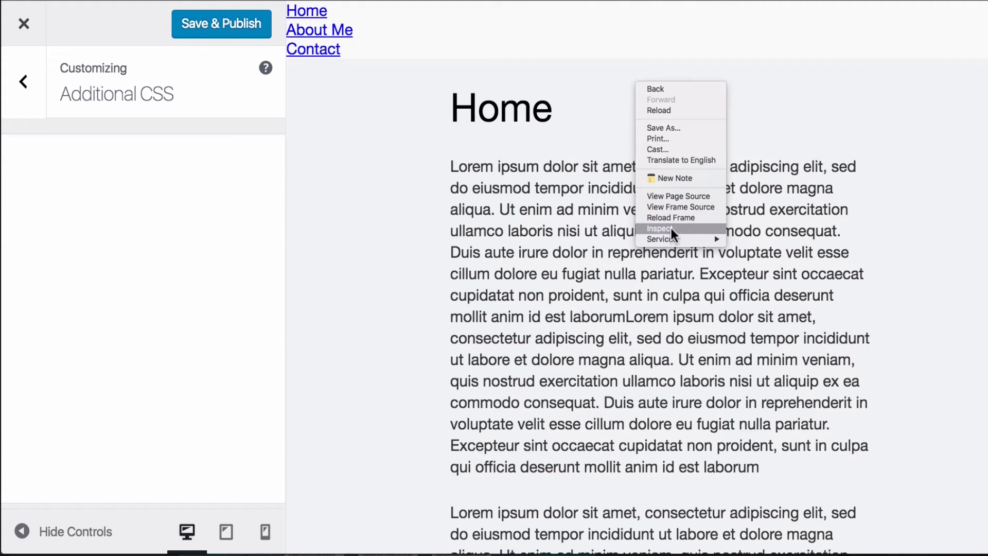
click(661, 229)
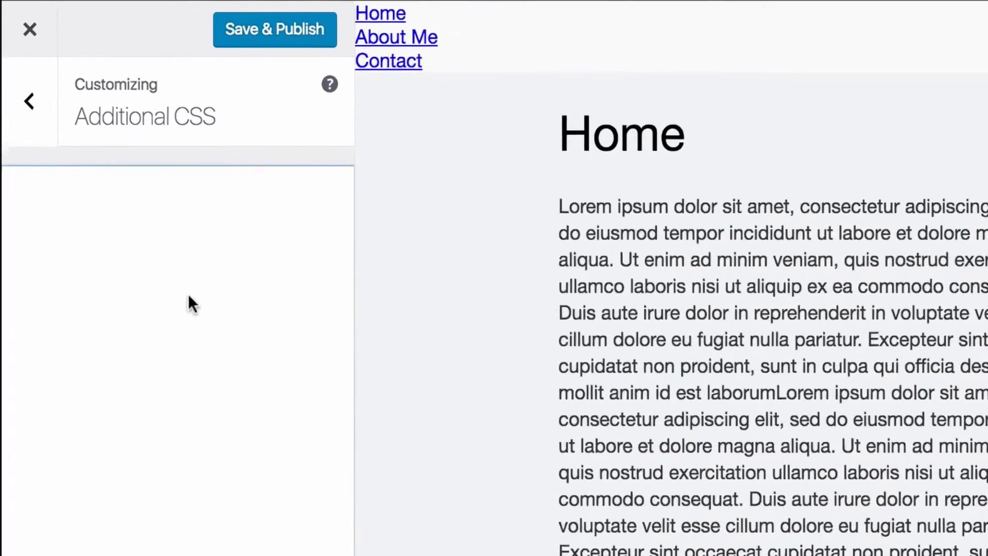
- Write a nav rule giving the navigation bar a #333 background
text(nav)
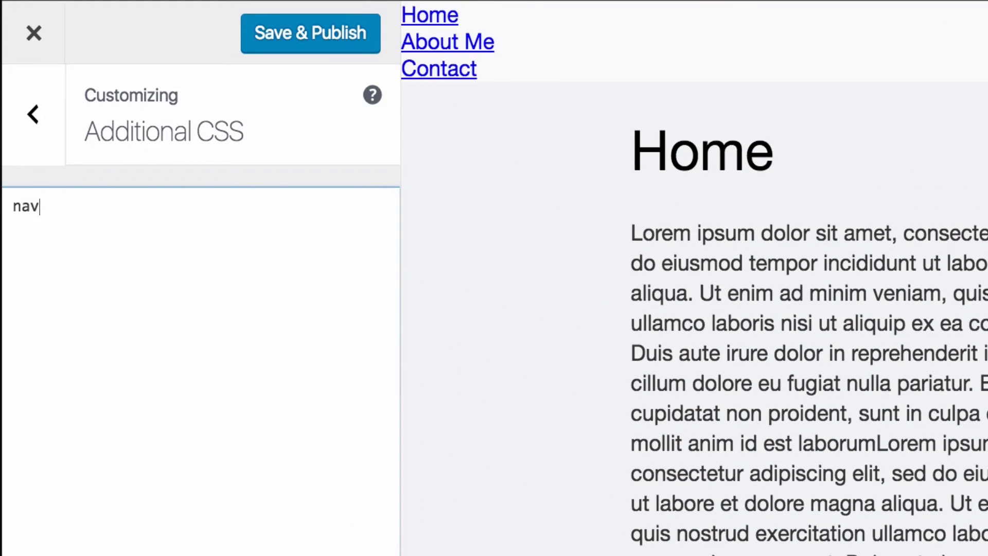
text({)
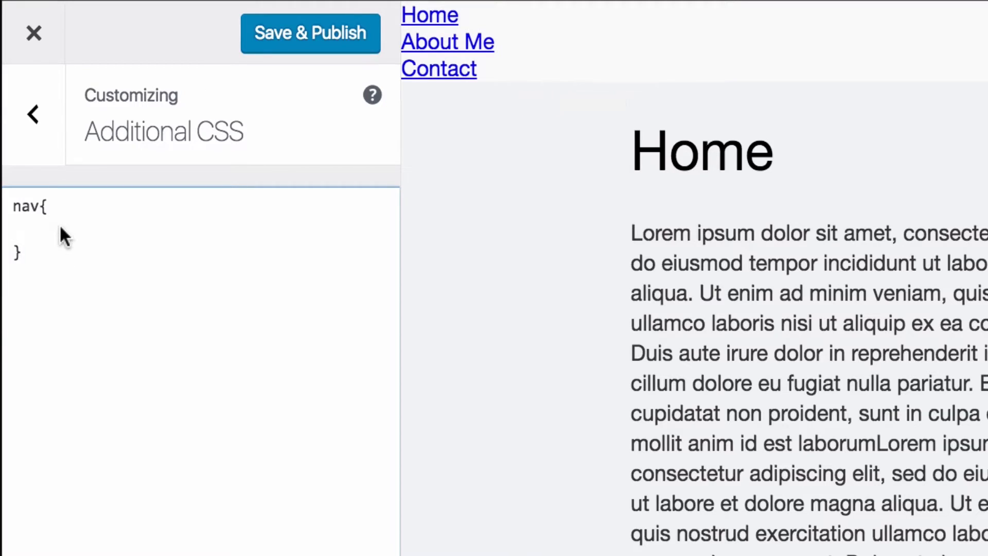
text(backg)
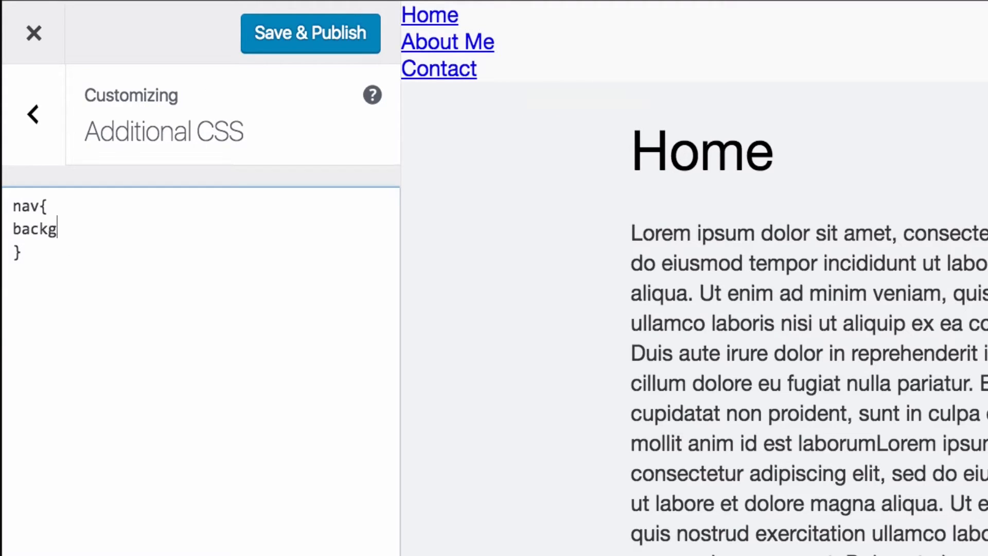
text(round)
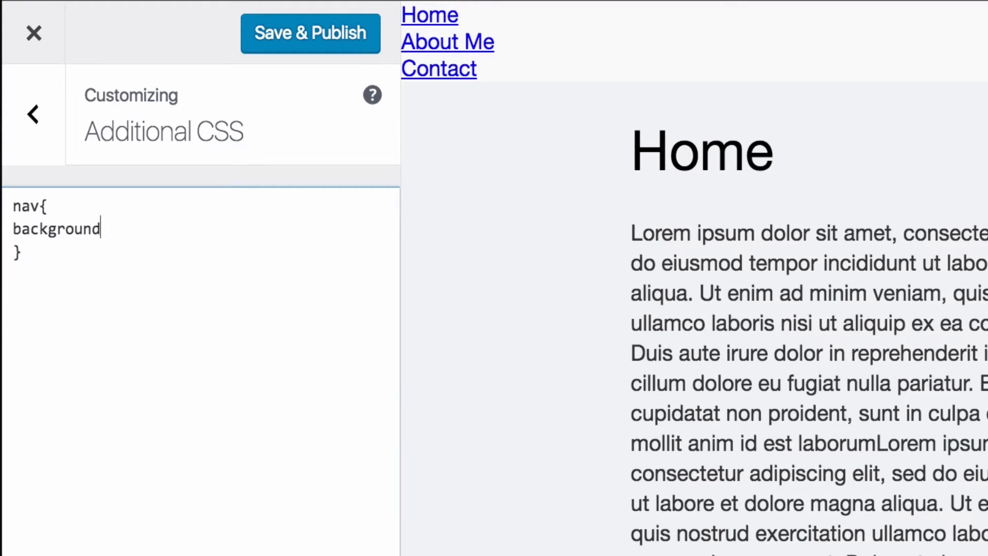
text(: #333)
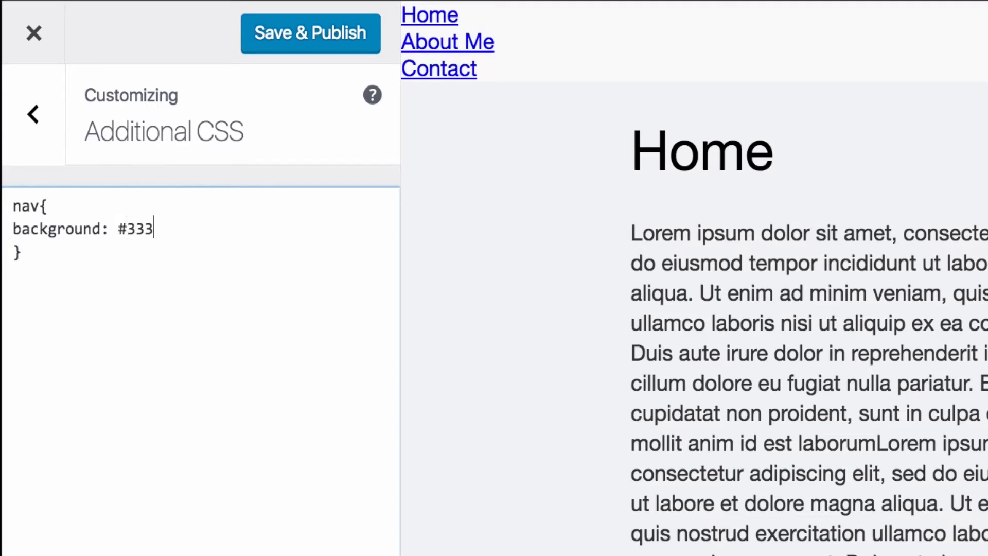
text(;)
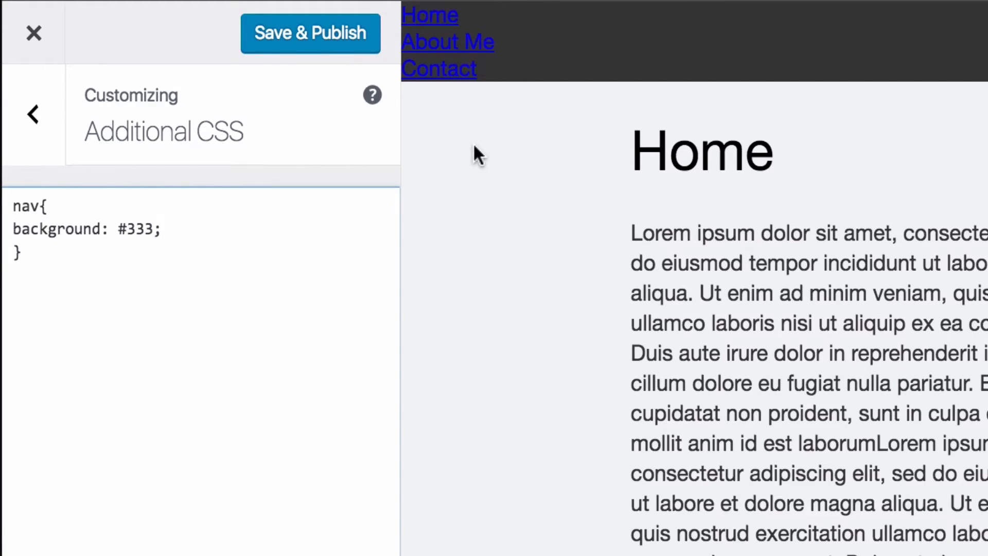
mouse_move(139, 277)
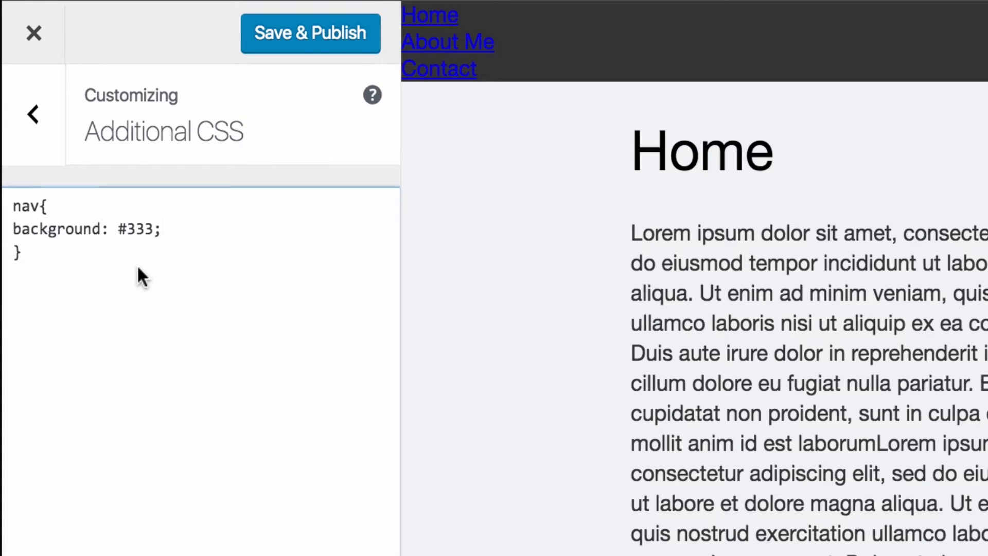
- Test the nav background as red, then restore the value to #333
text(red)
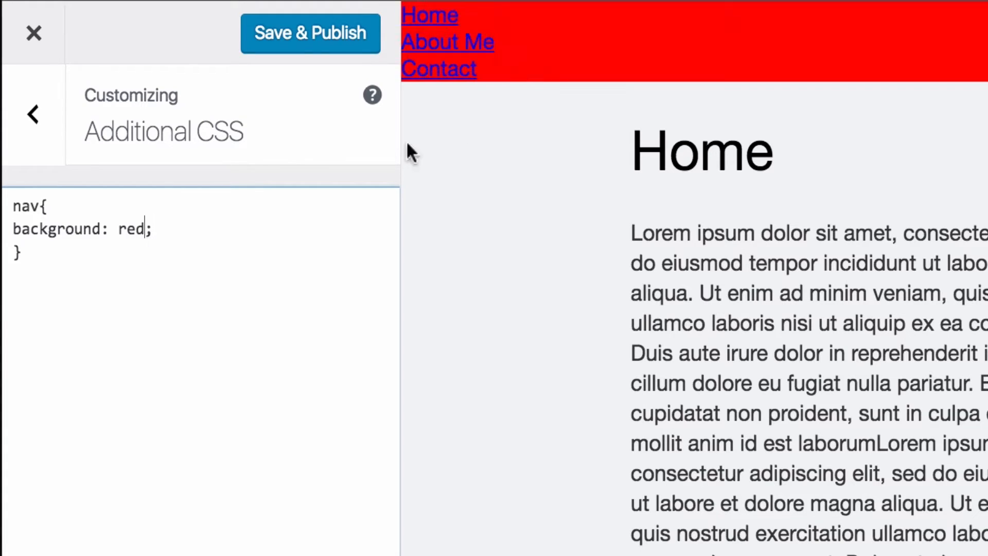
double_click(133, 229)
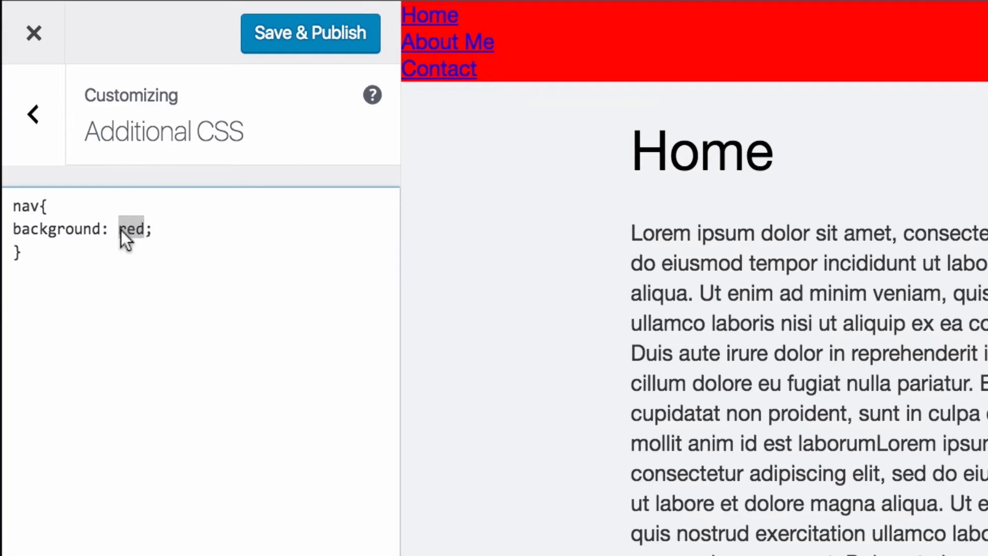
text(#333)
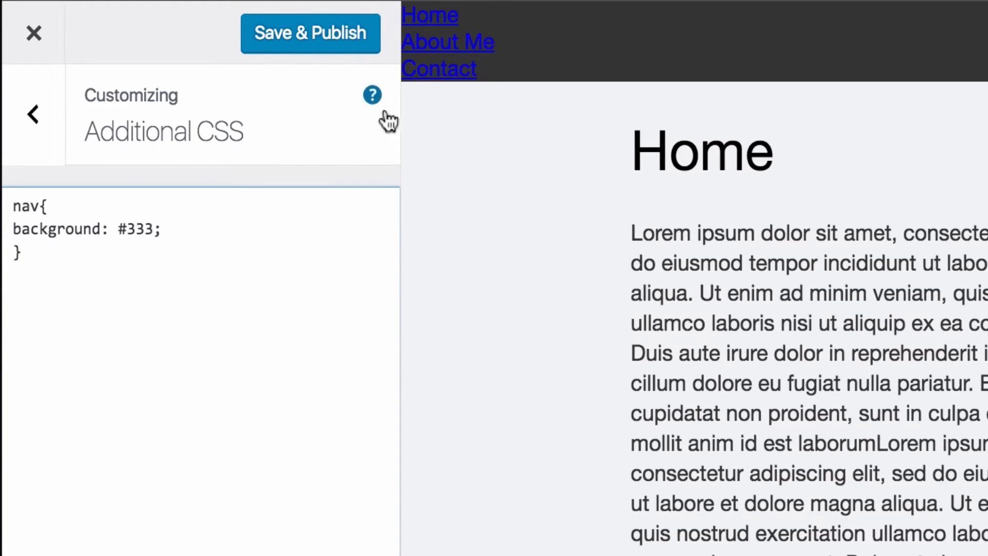
mouse_move(459, 139)
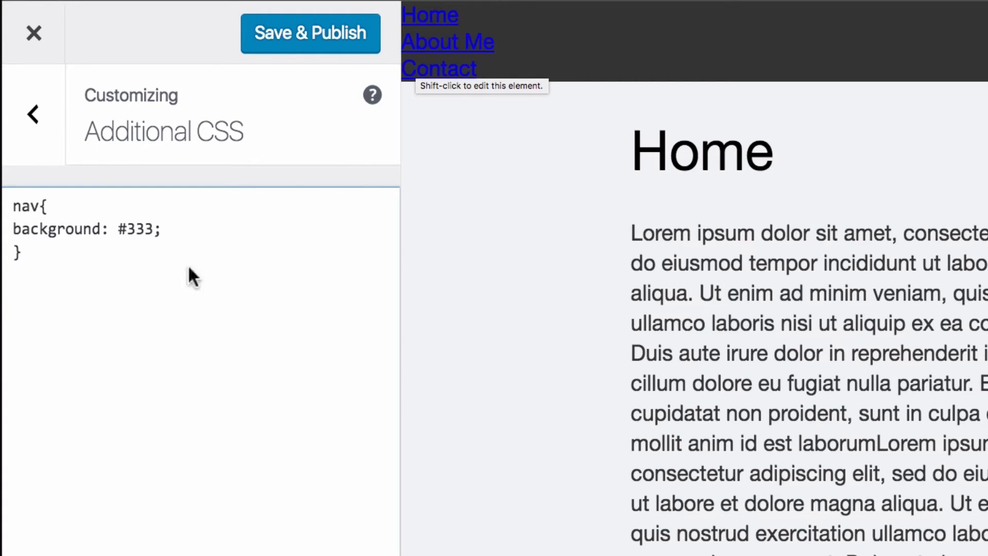
- Add a nav li rule with display: inline-block so the menu items line up in a row
text(nav)
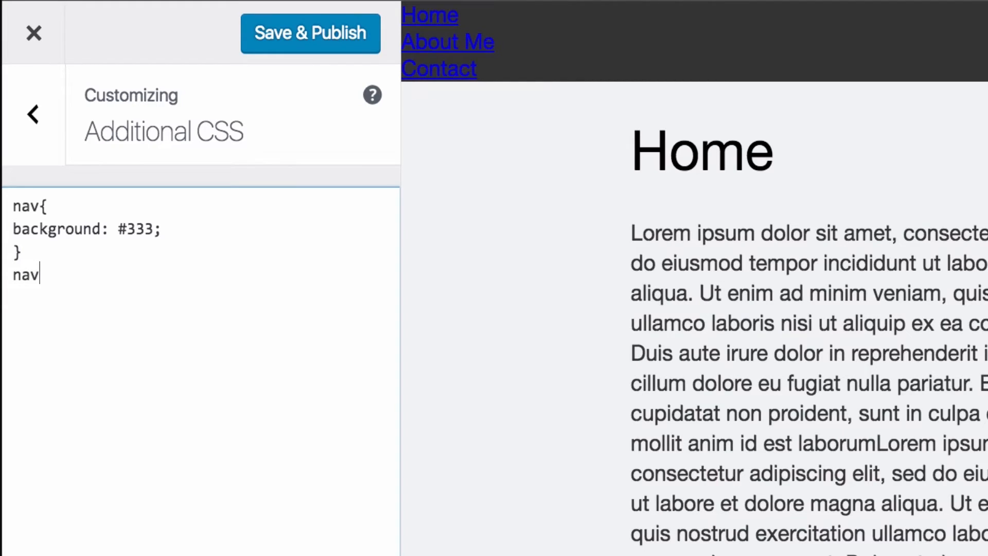
text(li {})
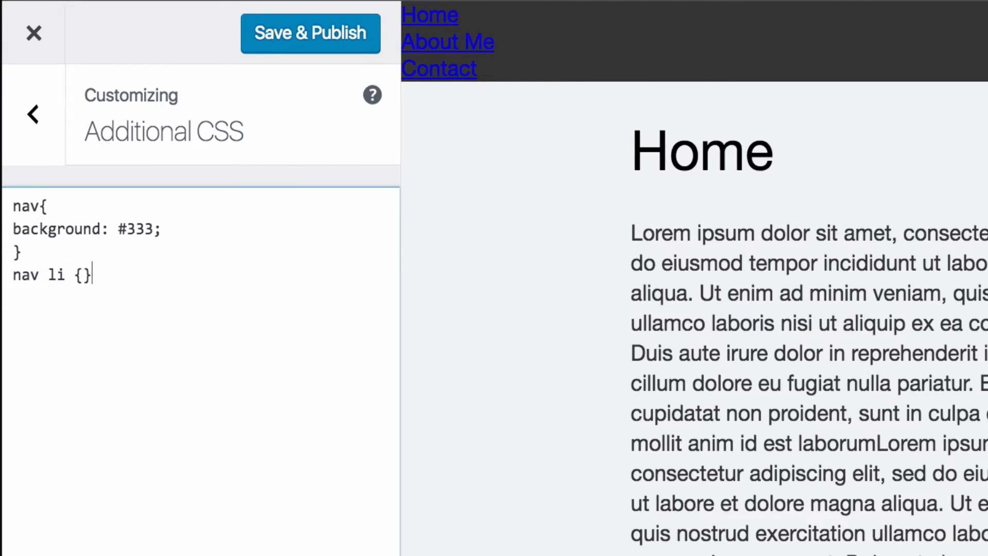
text(displ)
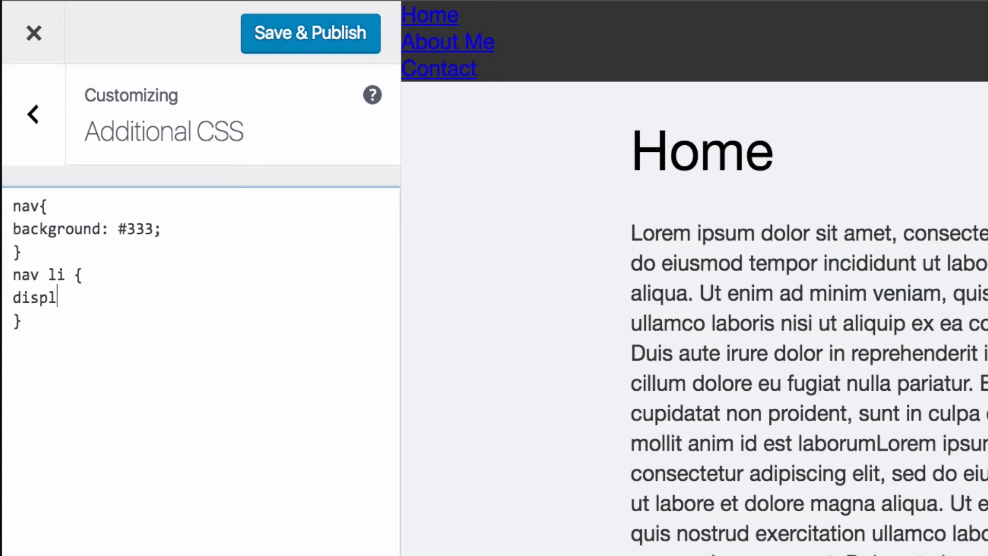
text(ay: inline)
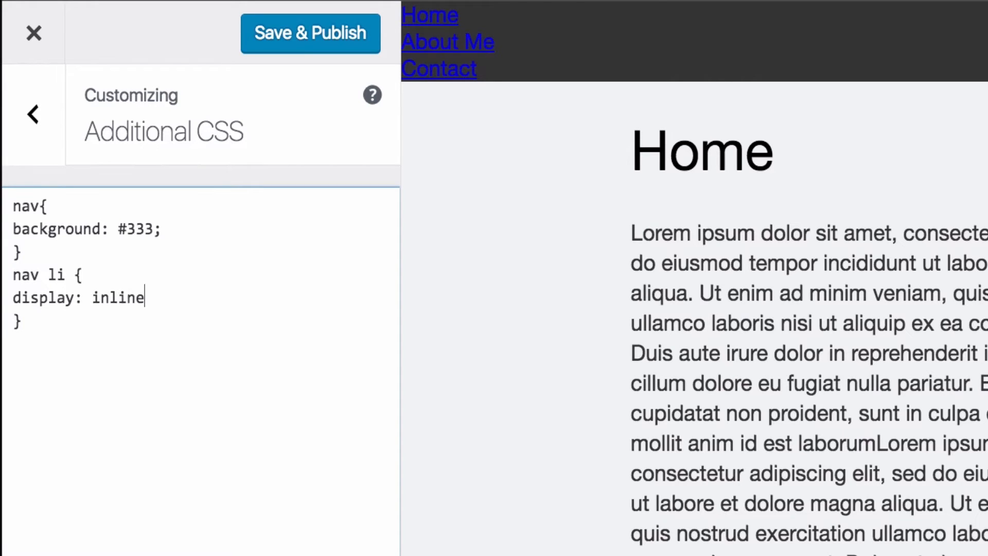
text(-block)
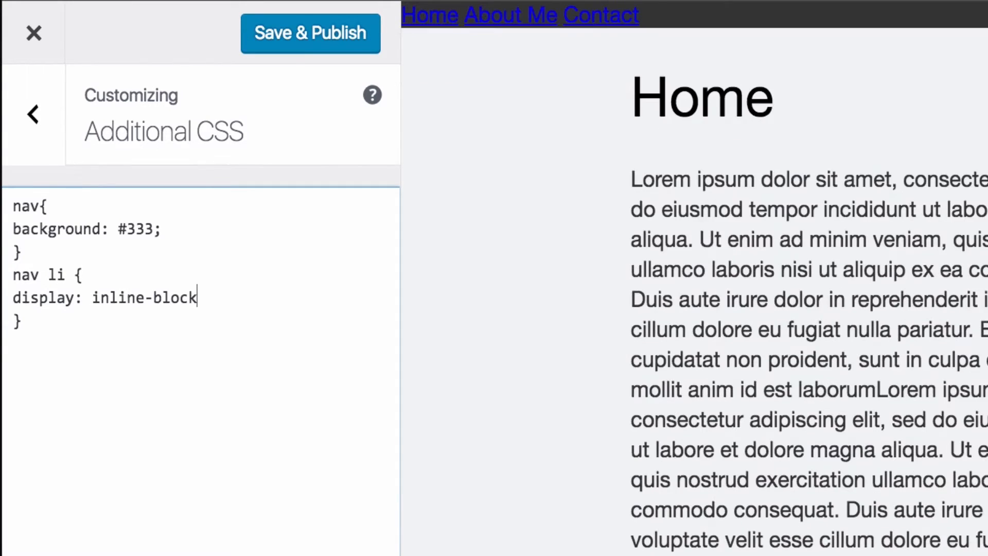
text(;)
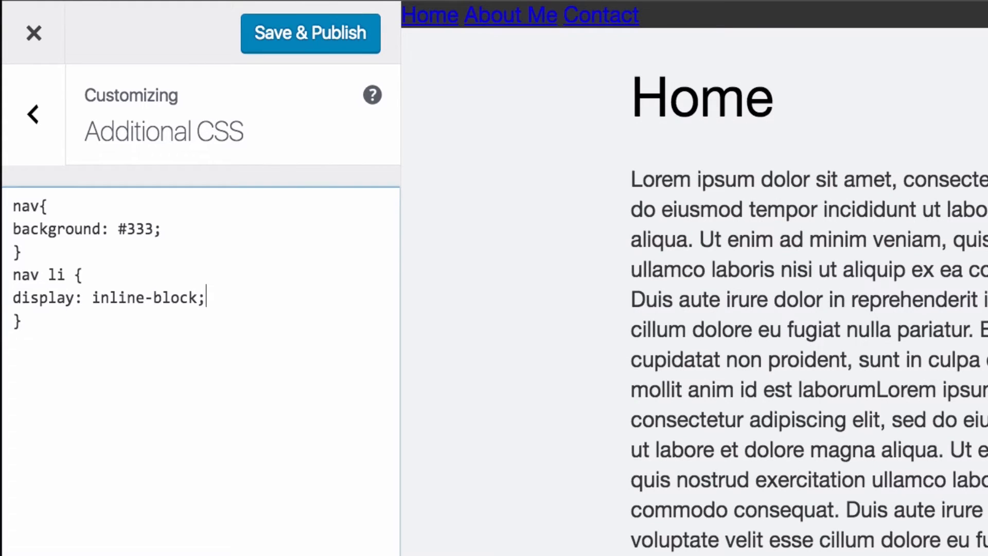
mouse_move(518, 32)
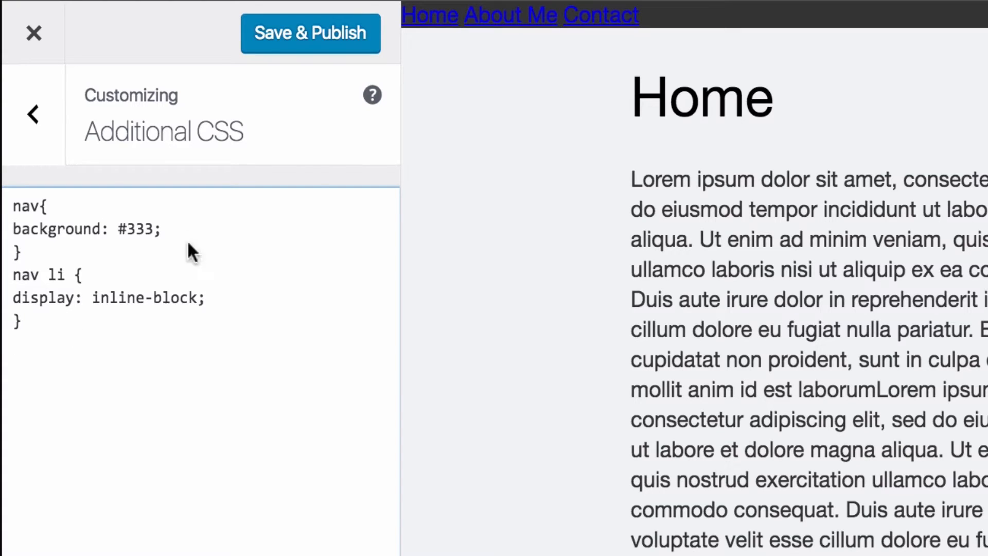
mouse_move(474, 42)
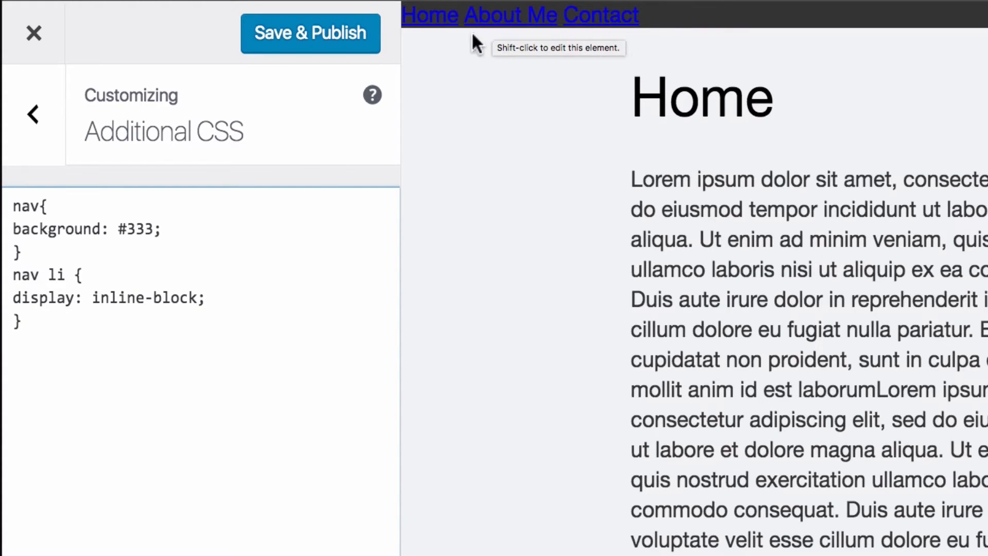
- Start a nav li a rule with display: block and 20px padding
text(nav li a {)
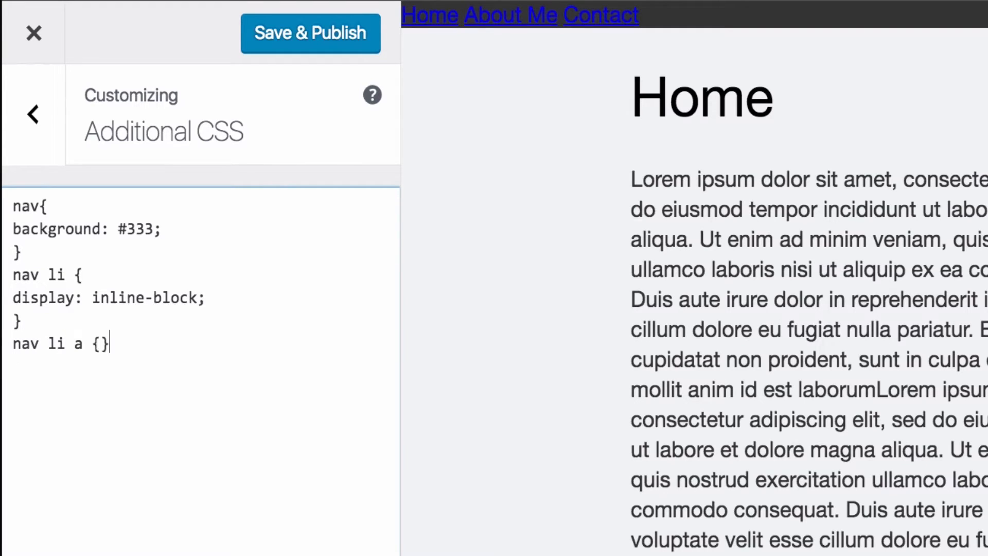
key(Enter)
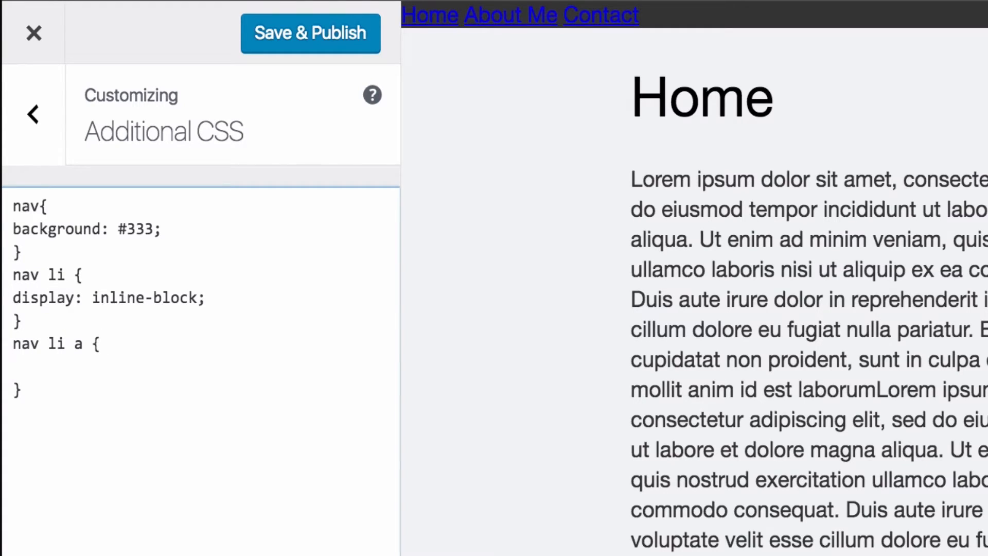
text(display)
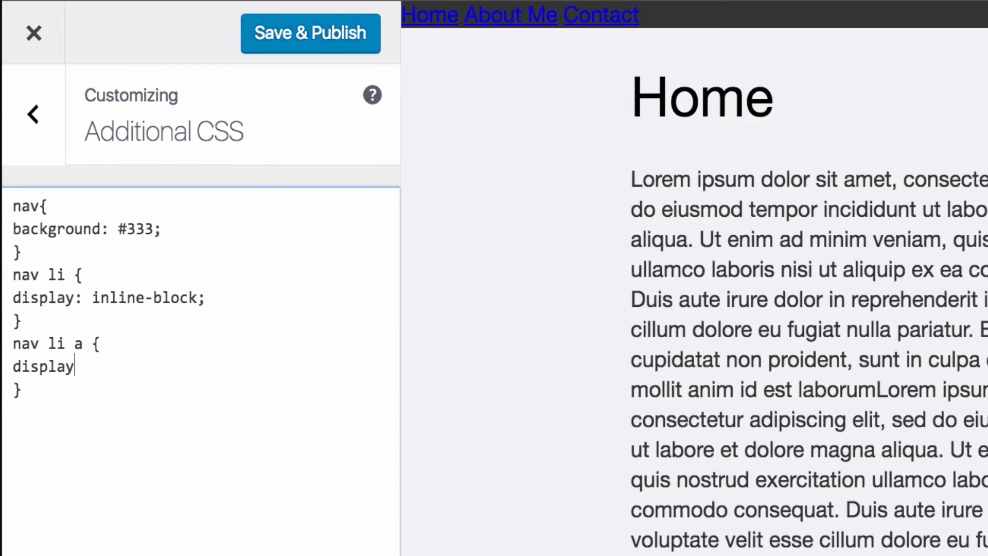
text(: b)
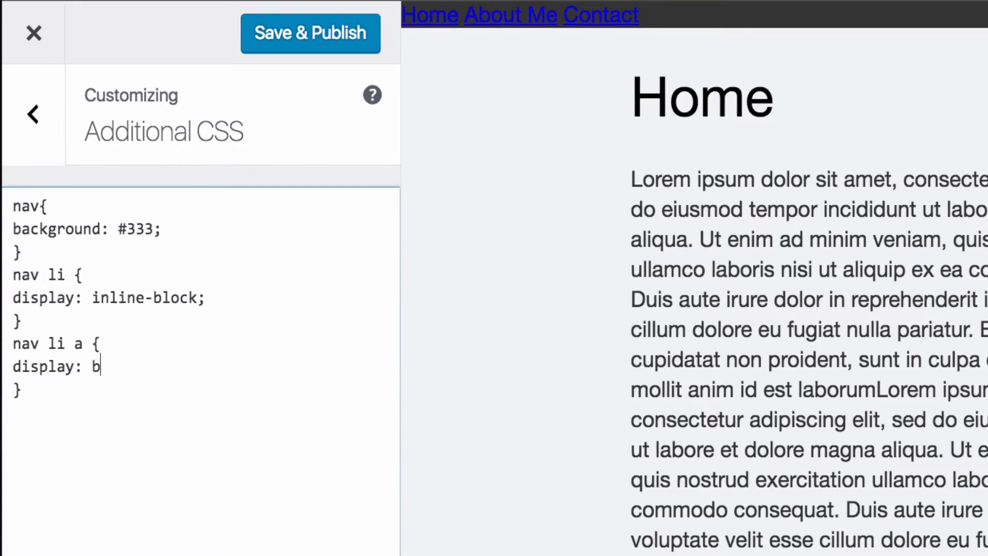
text(lock;)
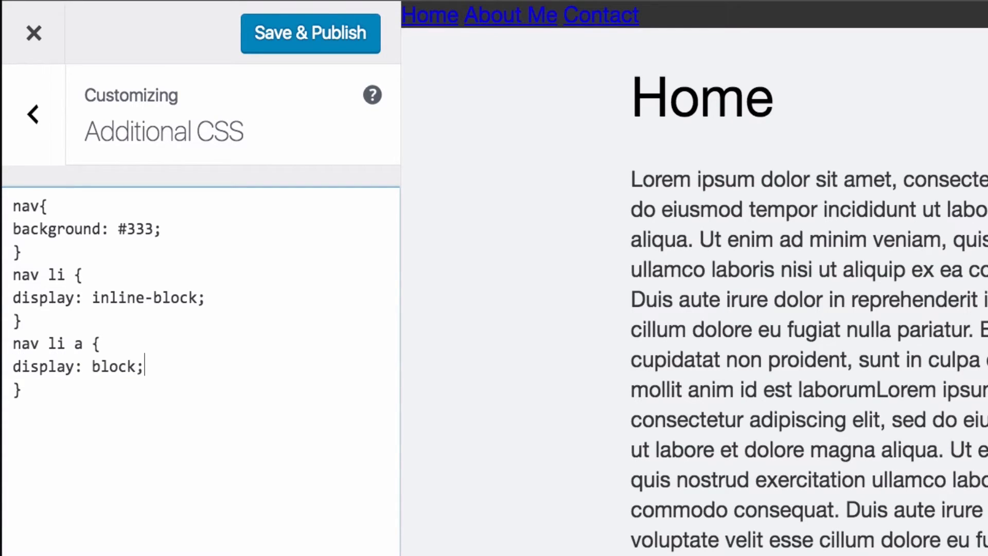
text(padding:)
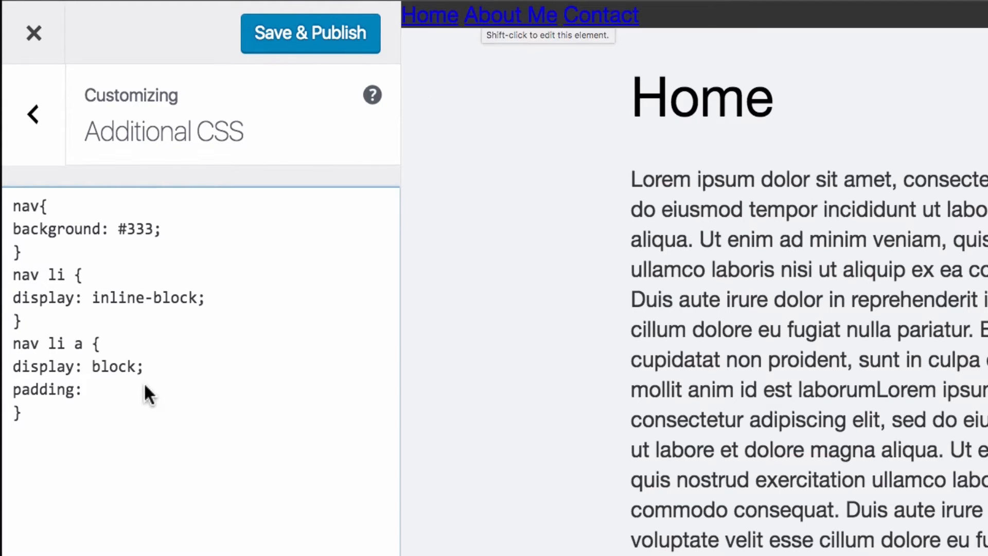
text(20px;)
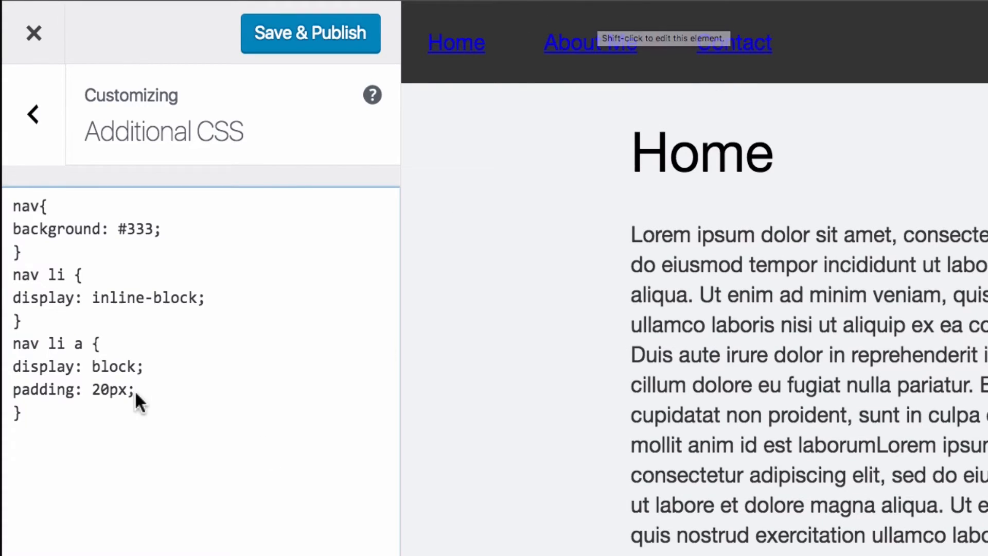
- Finish the link rule with color #fff and text-decoration: none
text(color:)
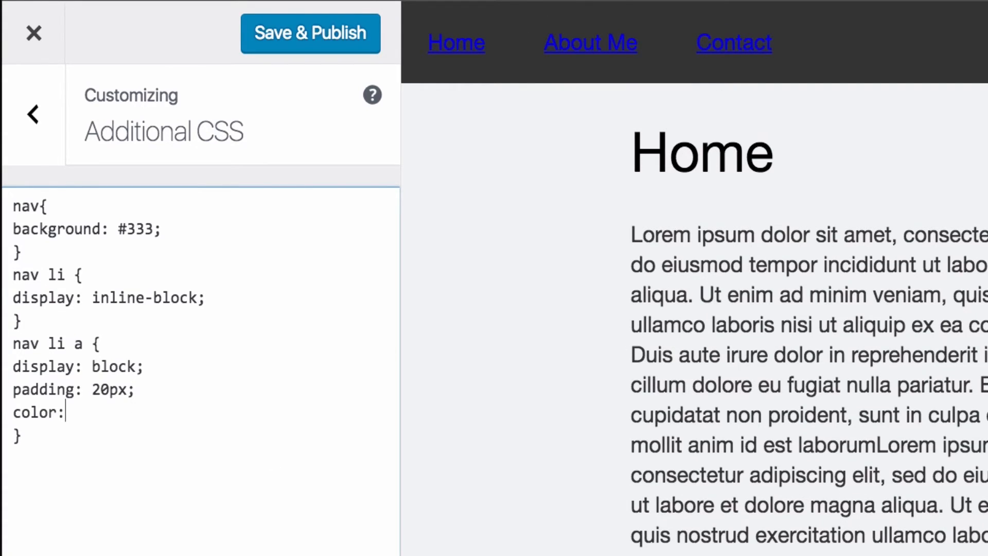
text(#)
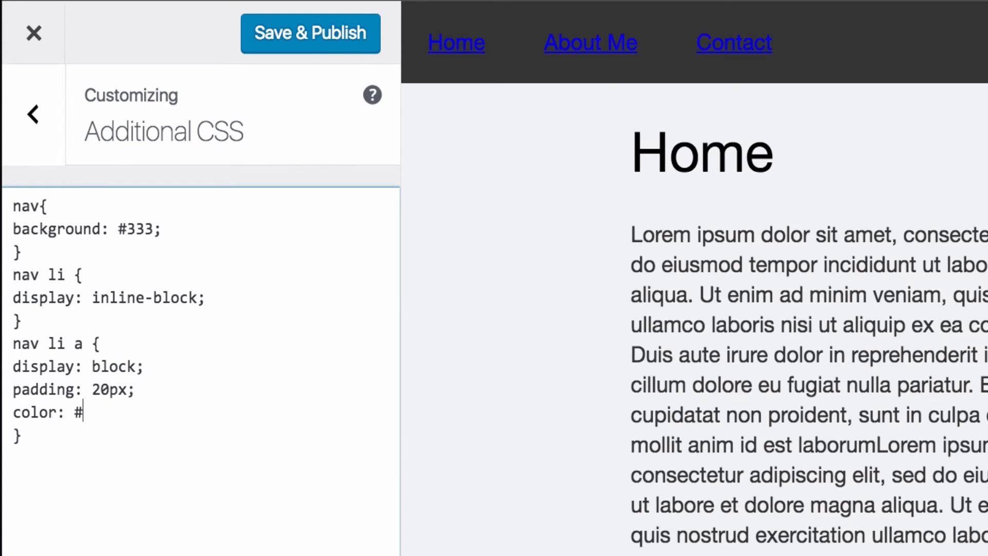
text(fff;)
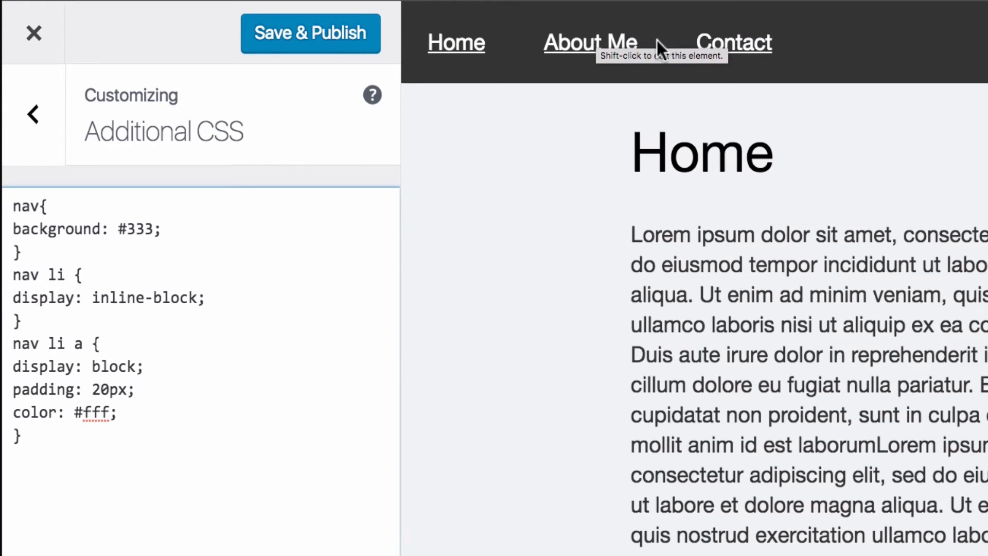
mouse_move(126, 469)
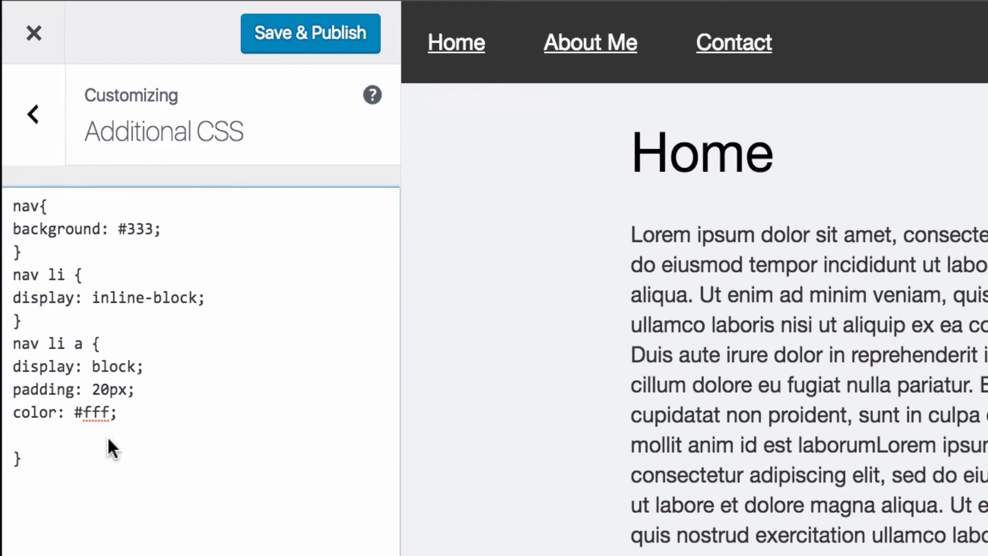
text(text-decorati)
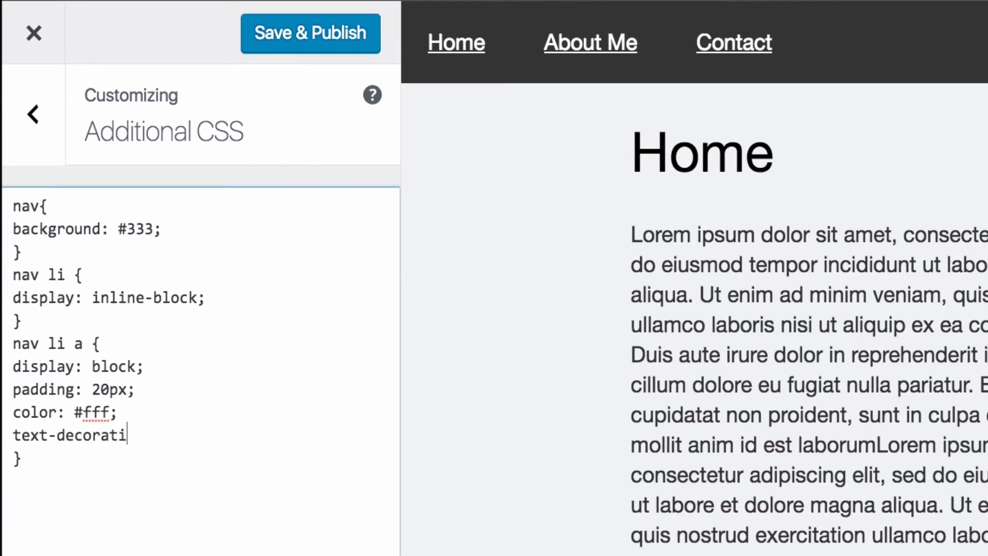
text(on: none)
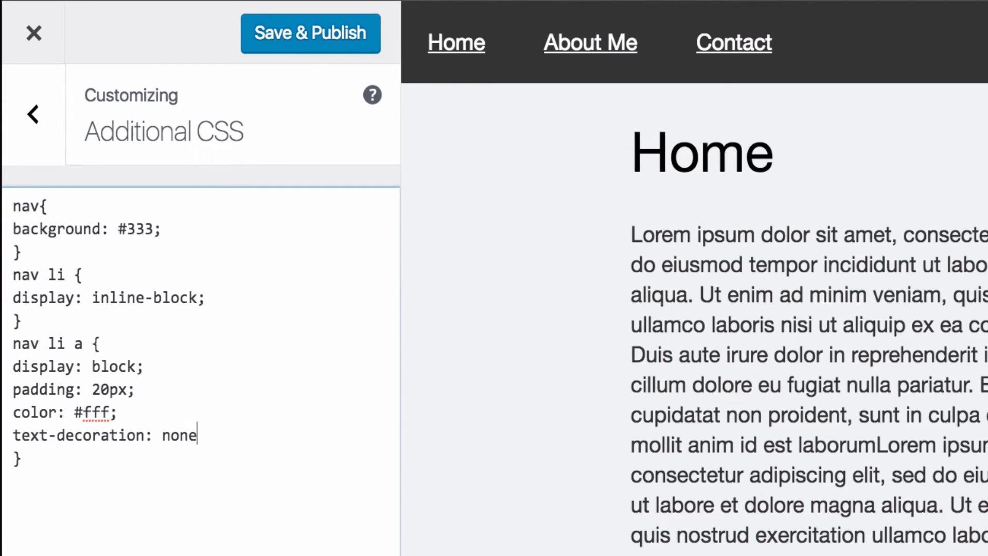
text(;)
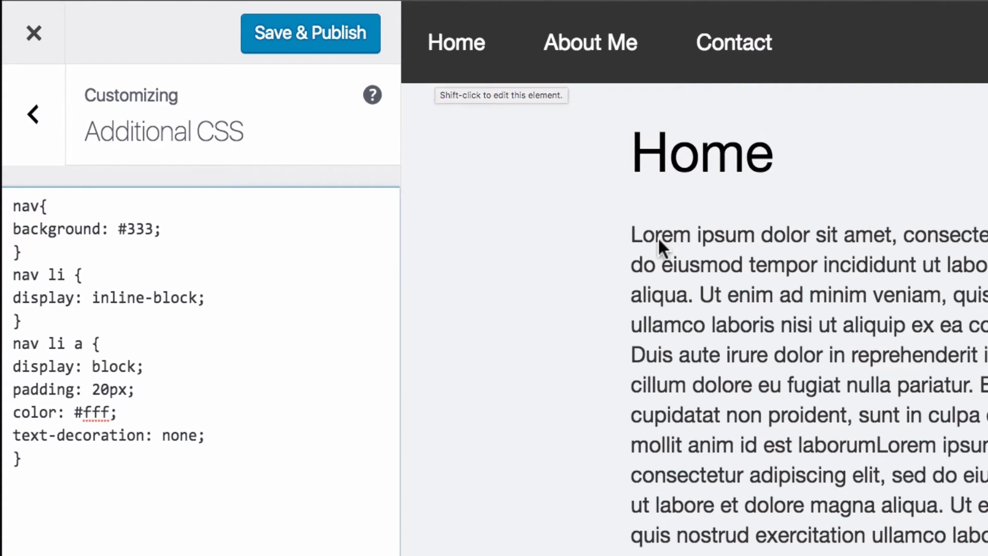
mouse_move(387, 189)
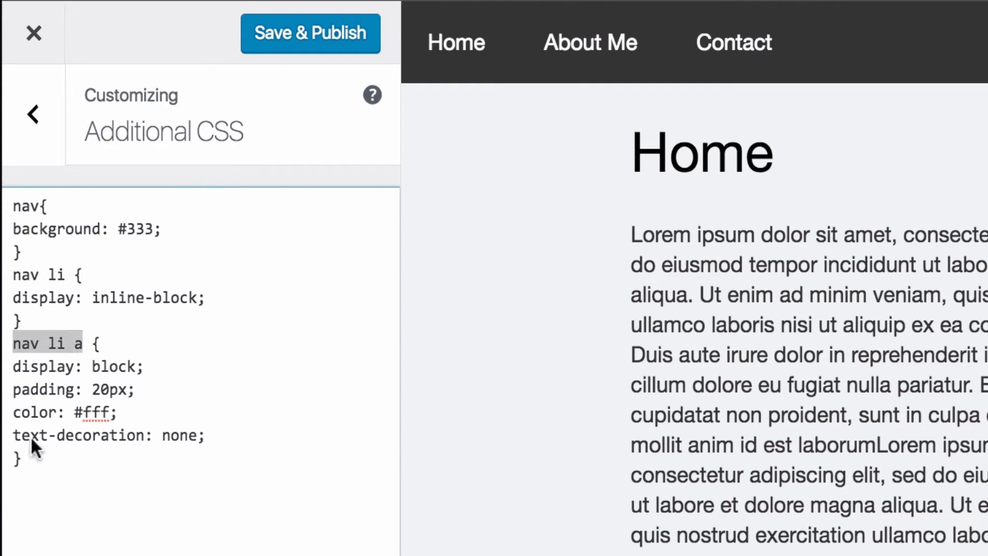
- Add a nav li a:hover rule with background #000
text(nav li a)
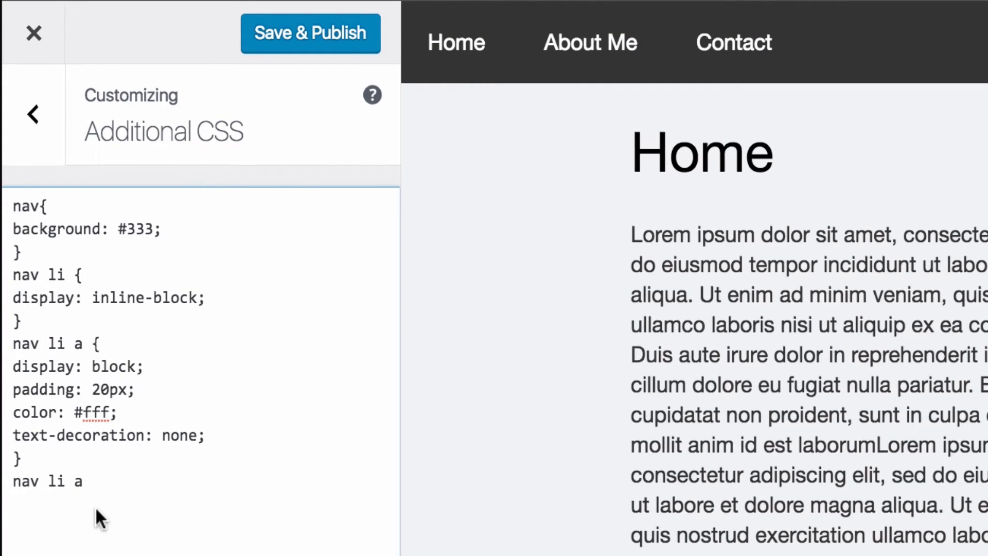
text(:hover)
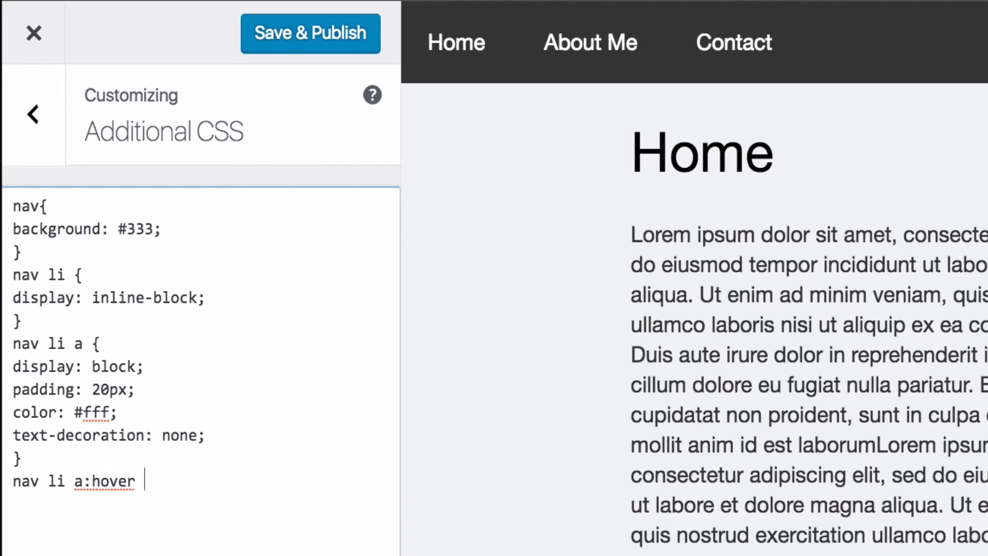
text({)
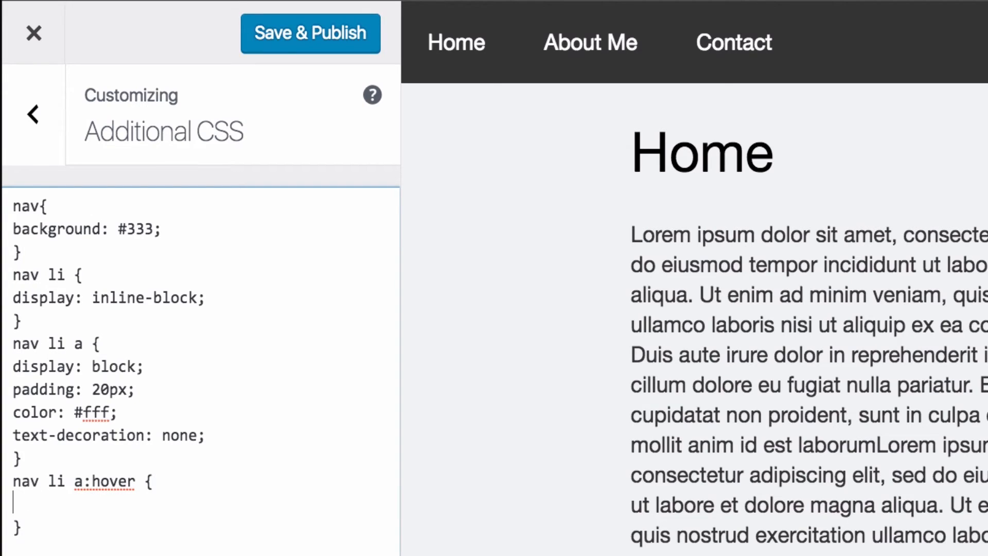
text(background)
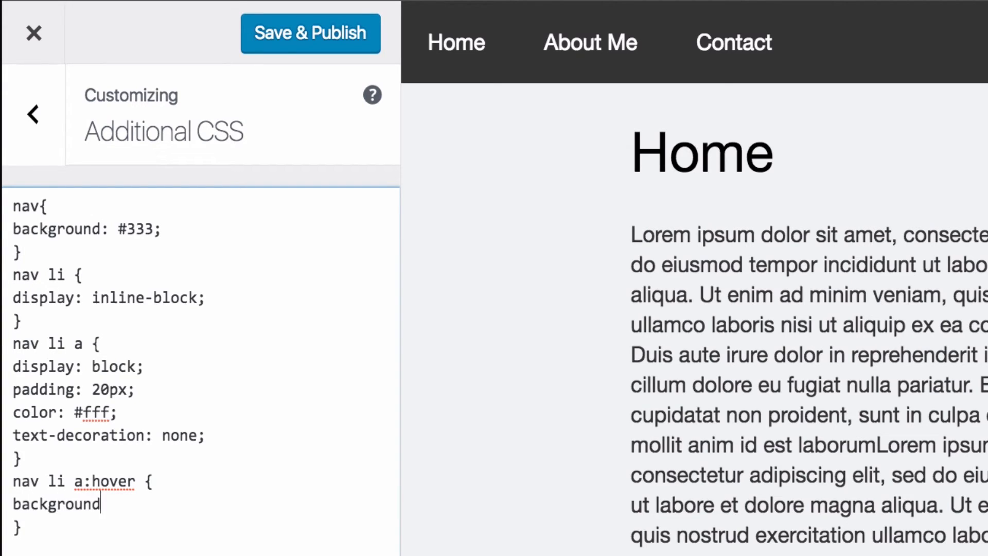
text(: #000;)
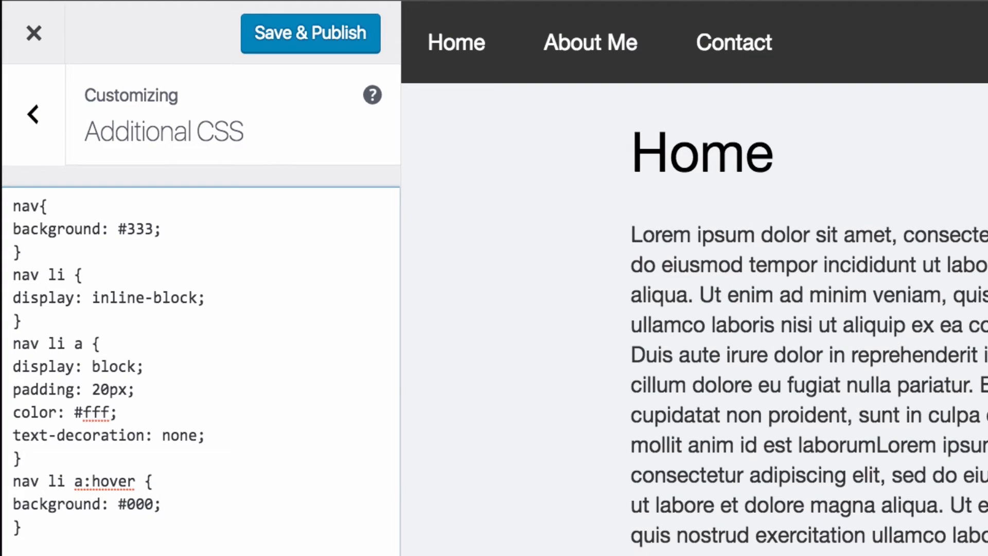
mouse_move(630, 55)
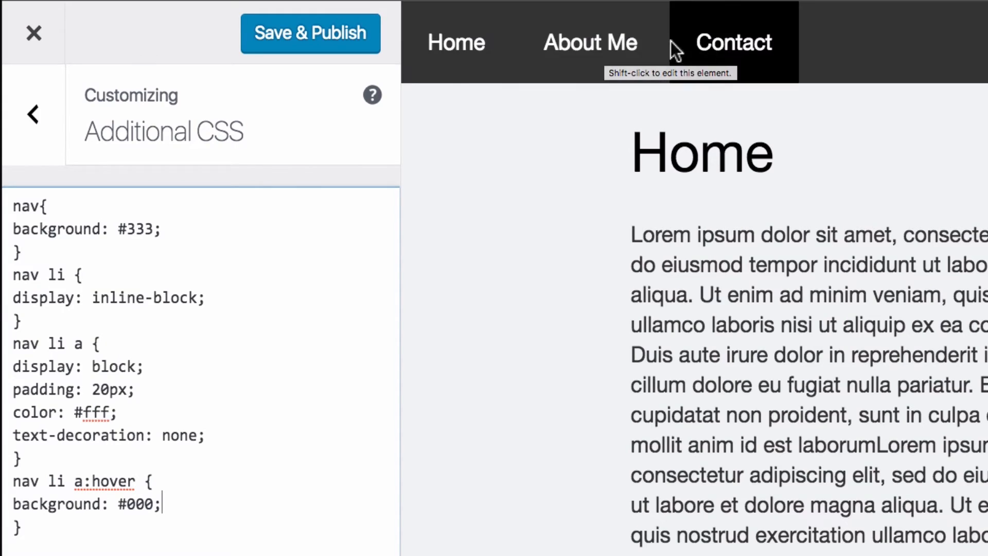
mouse_move(720, 56)
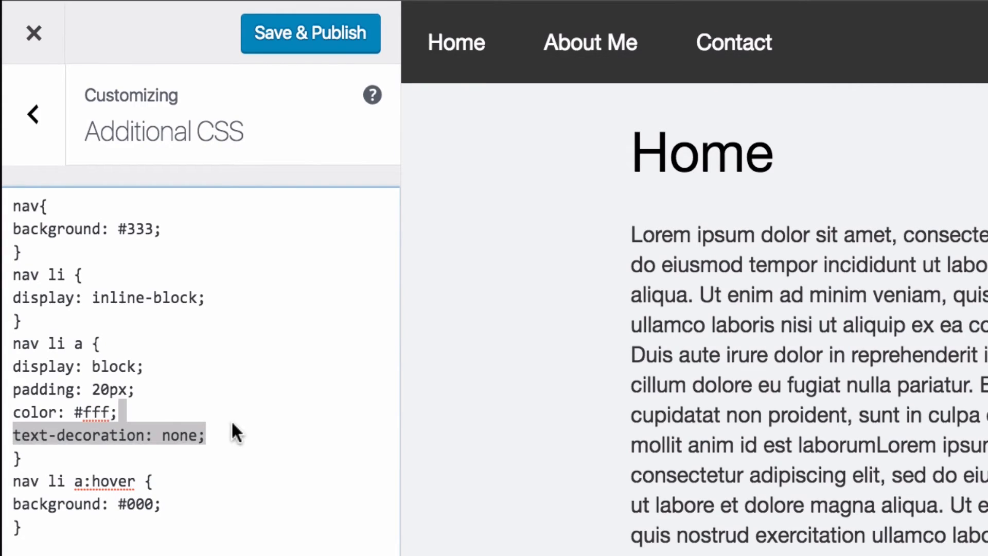
- Add a .5s transition to the nav li a rule (typed as 'transtion')
text(tra)
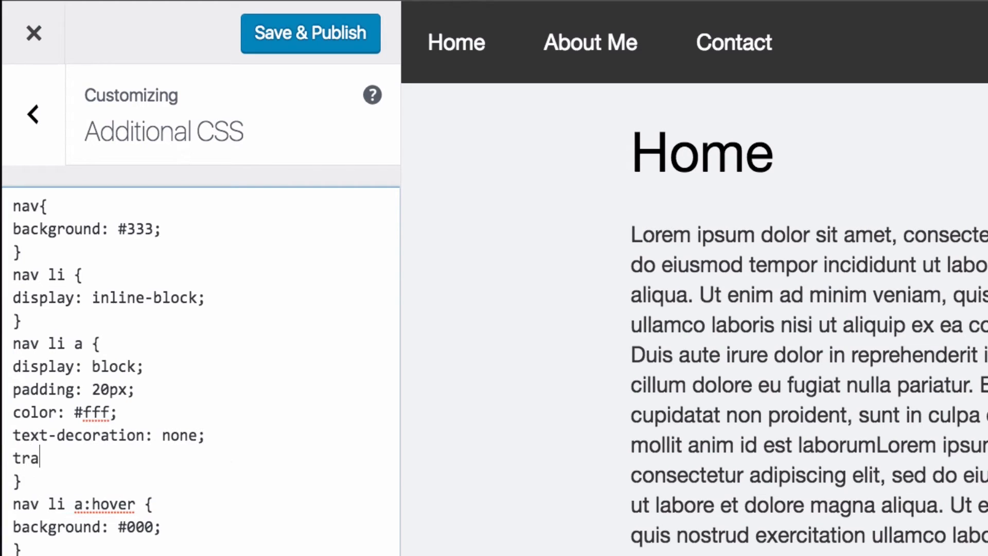
text(nstion)
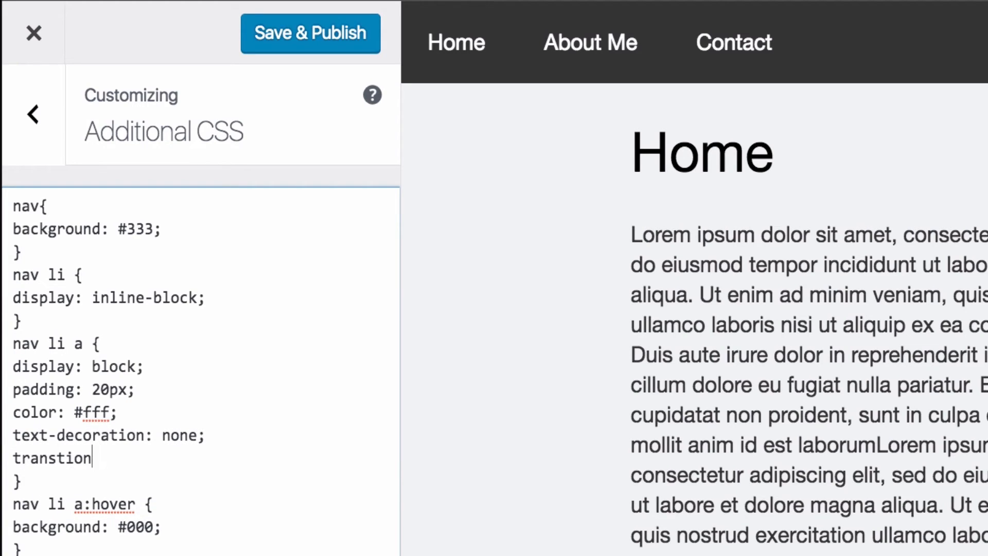
text(: .)
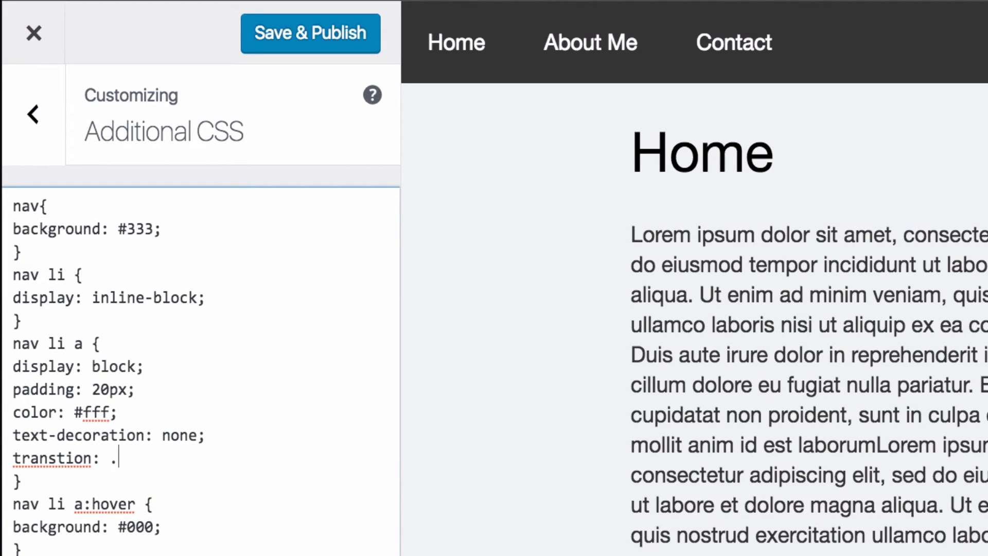
text(5s;)
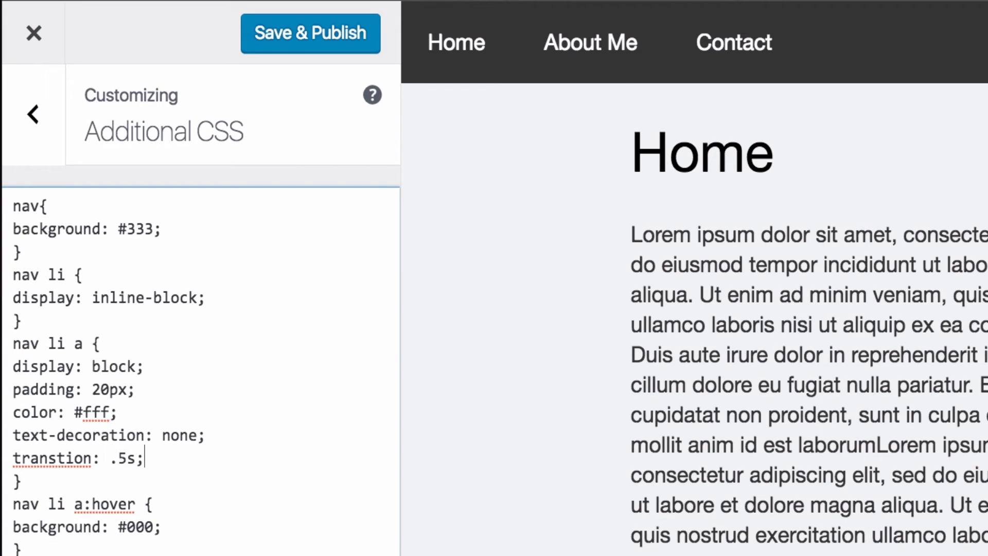
mouse_move(86, 534)
text(i)
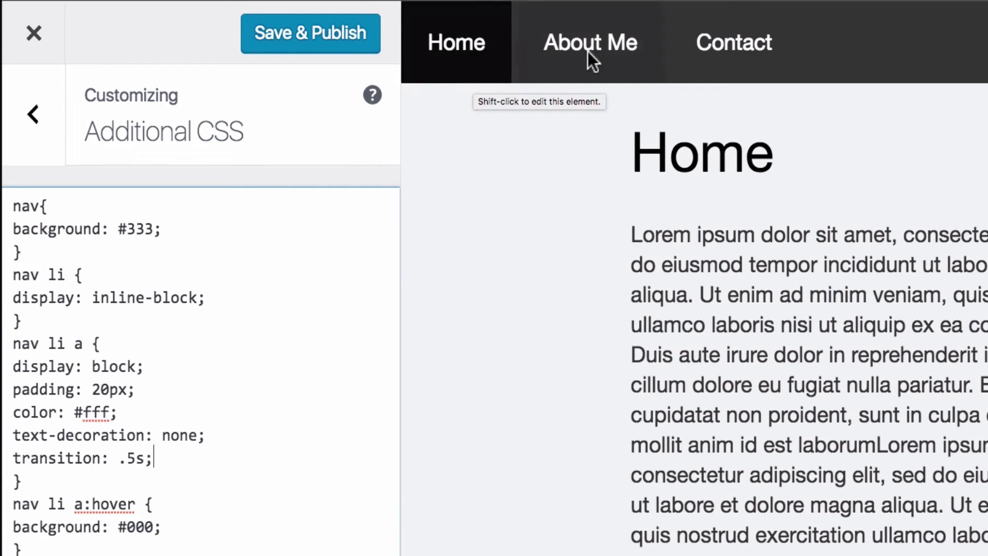
mouse_move(736, 56)
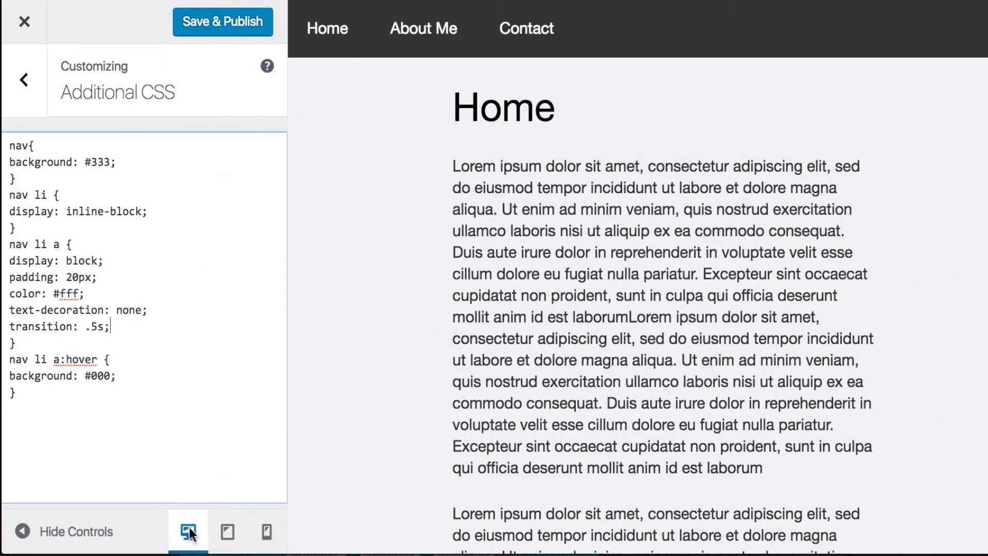
click(227, 531)
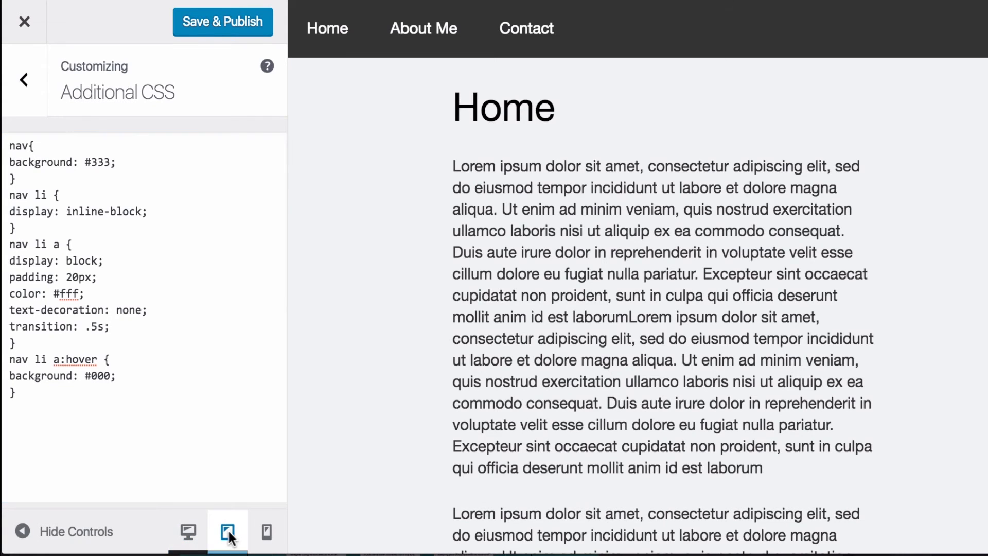
click(265, 531)
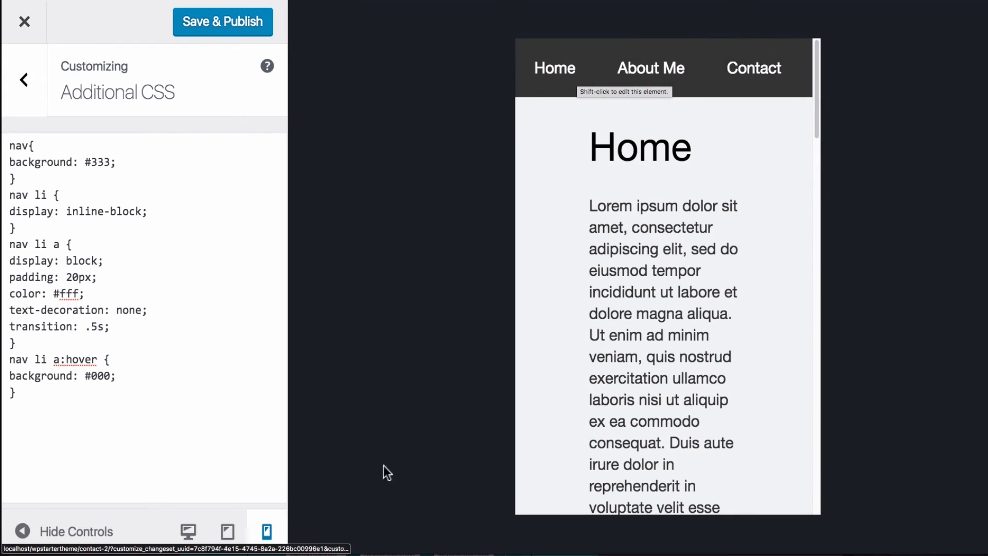
click(188, 531)
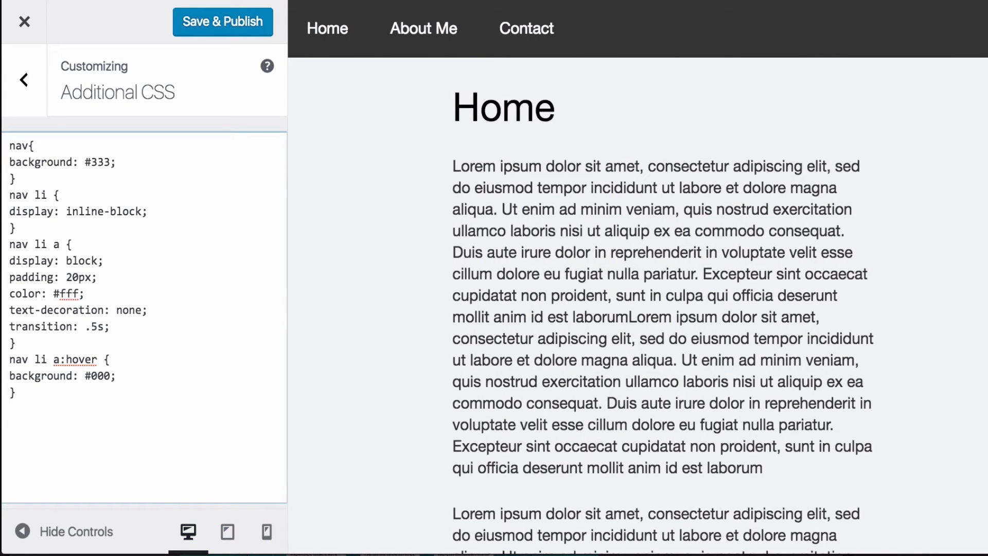
click(266, 532)
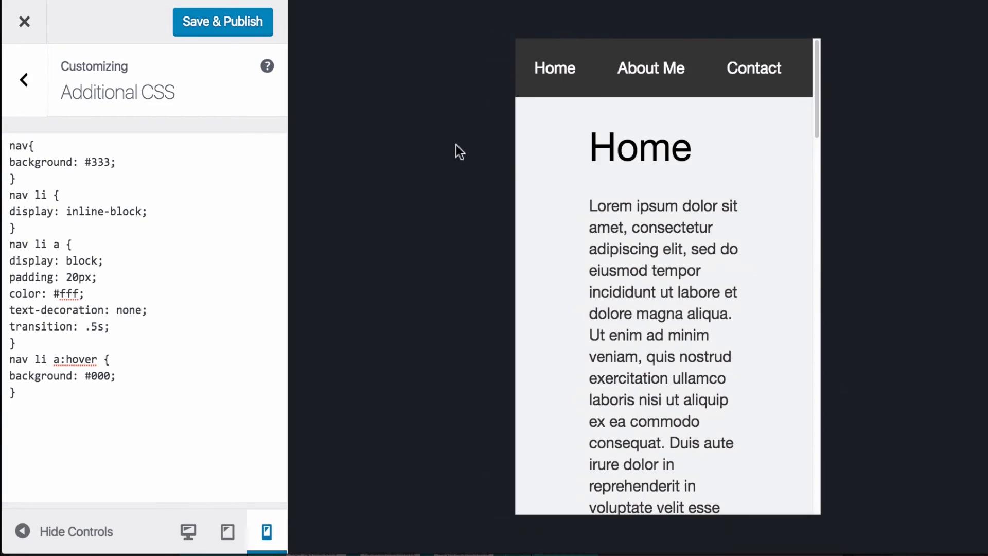
mouse_move(741, 81)
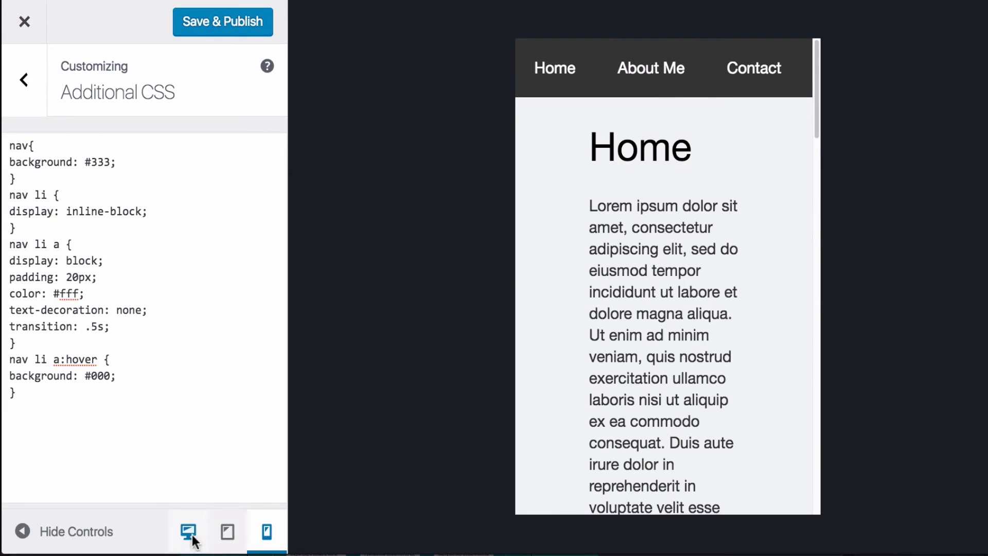
click(192, 532)
text(@)
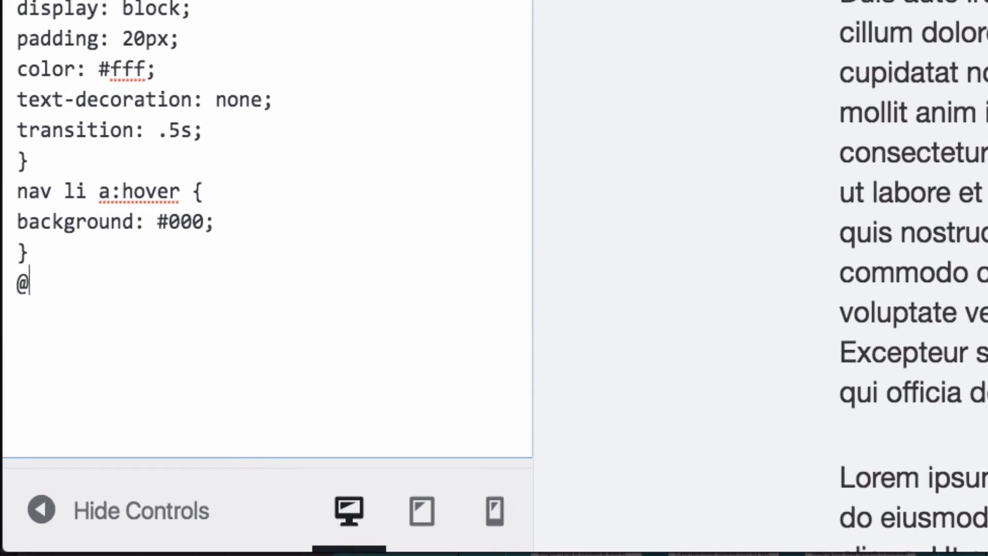
text(media)
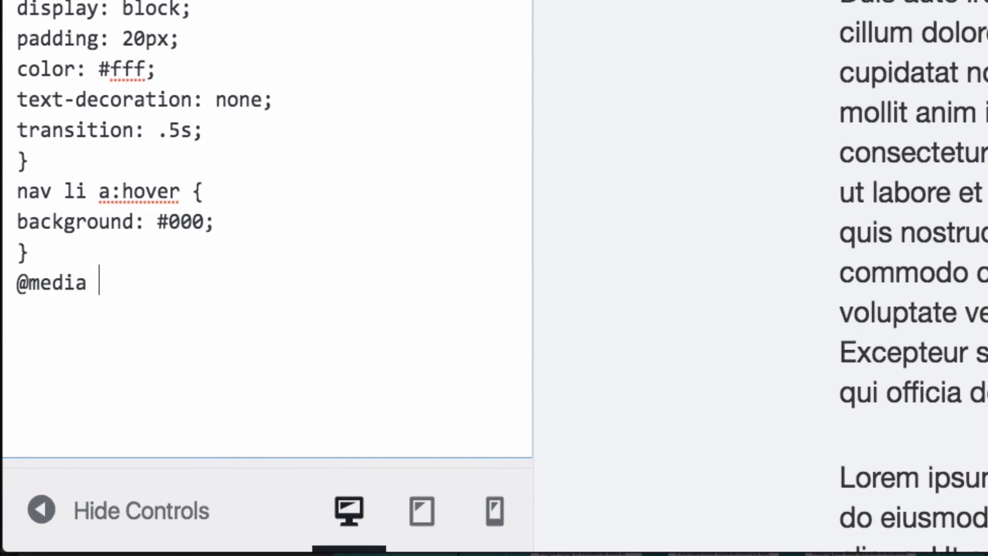
text((){})
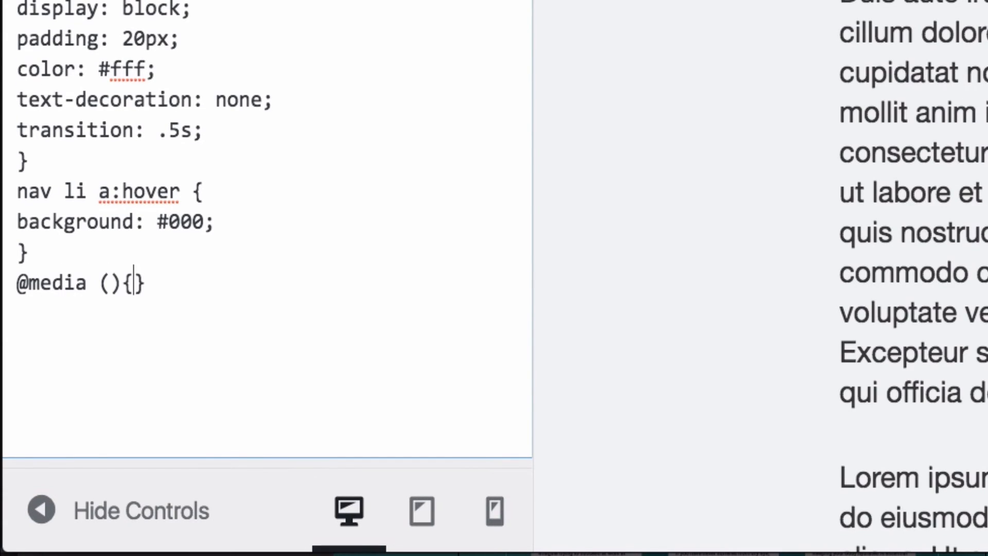
text(max-w)
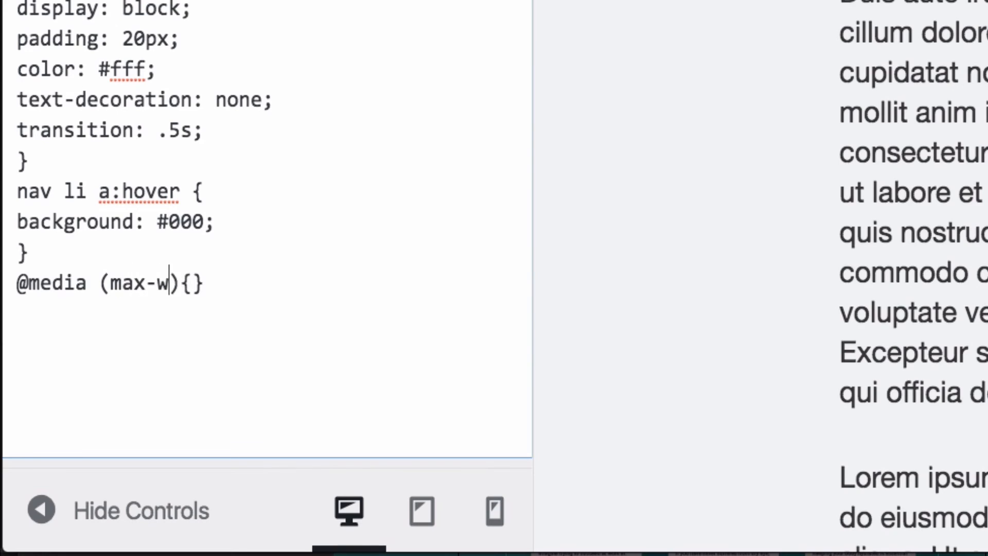
text(it)
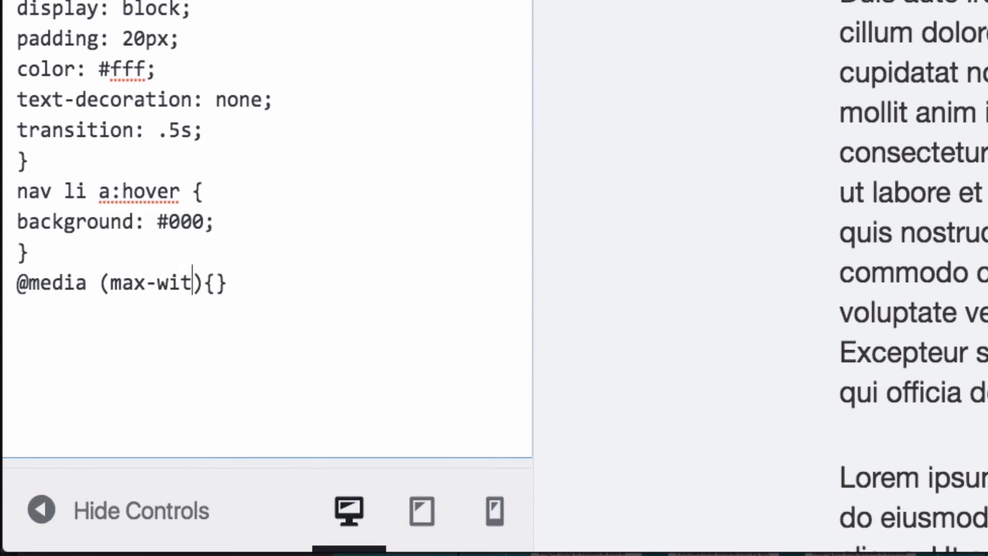
text(th:)
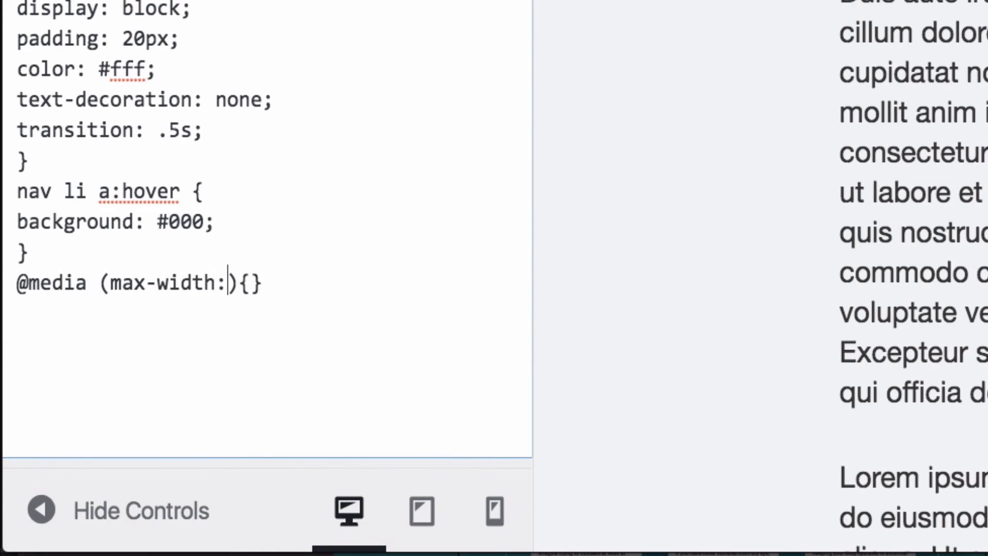
text(4)
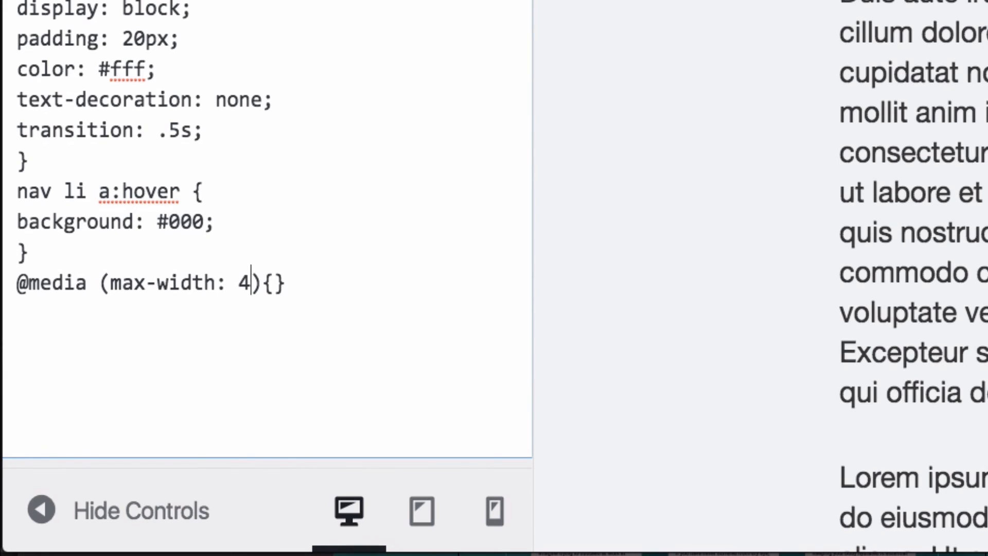
text(80px)
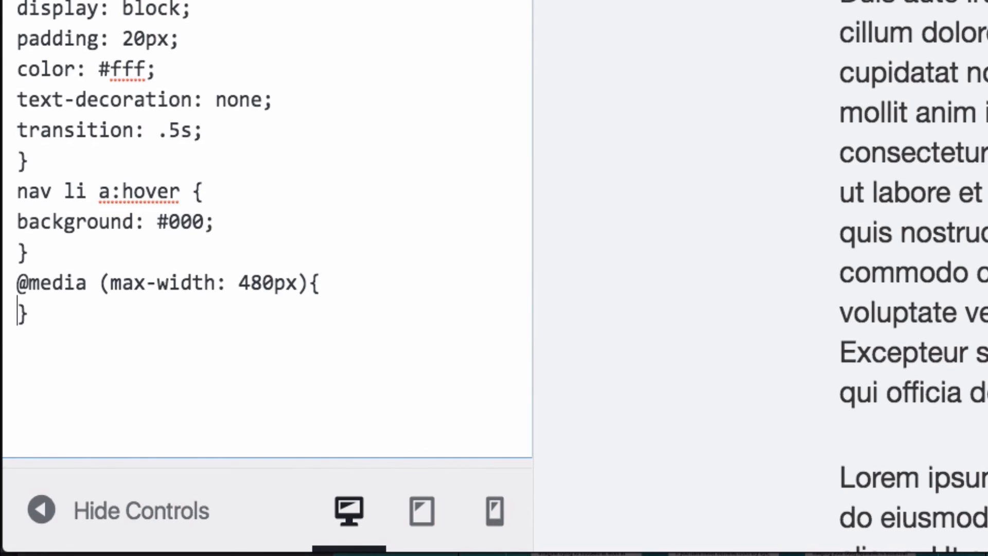
key(Enter)
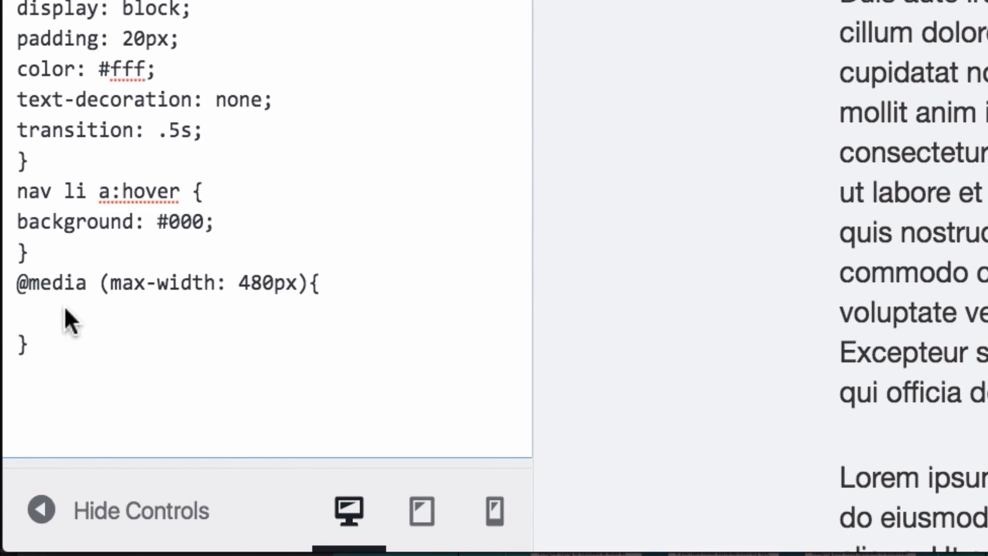
- Inside the media query set nav li to display: block and view the phone-width preview
text(nav li {)
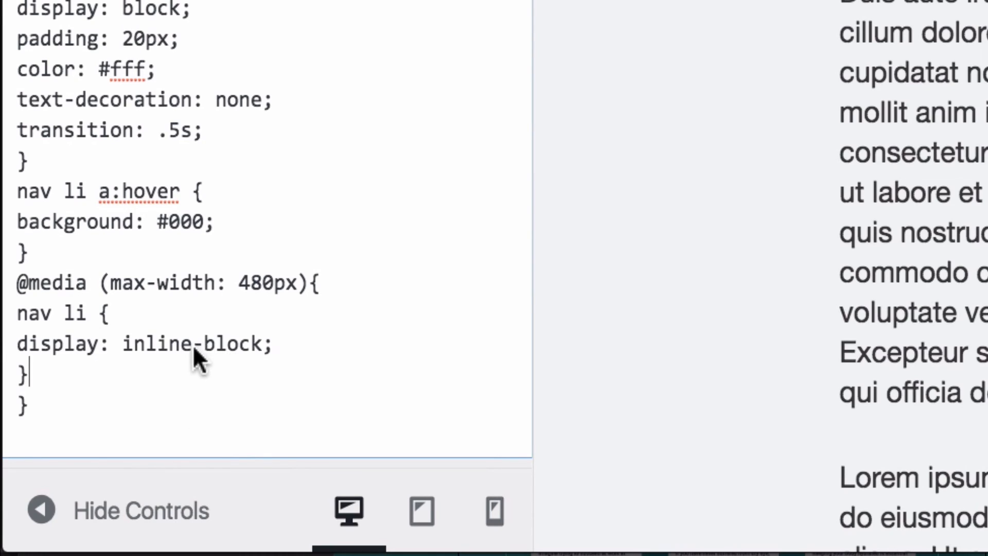
double_click(155, 344)
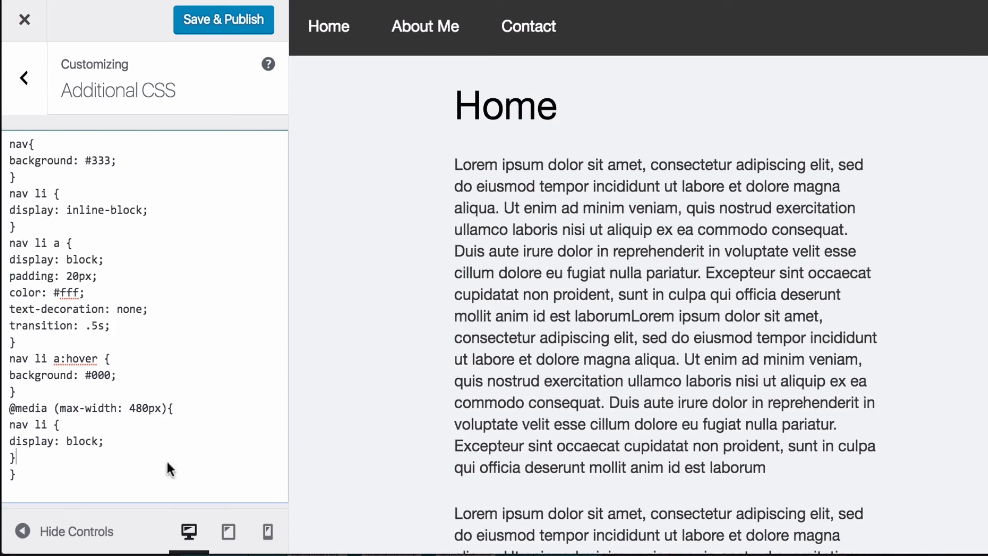
click(266, 532)
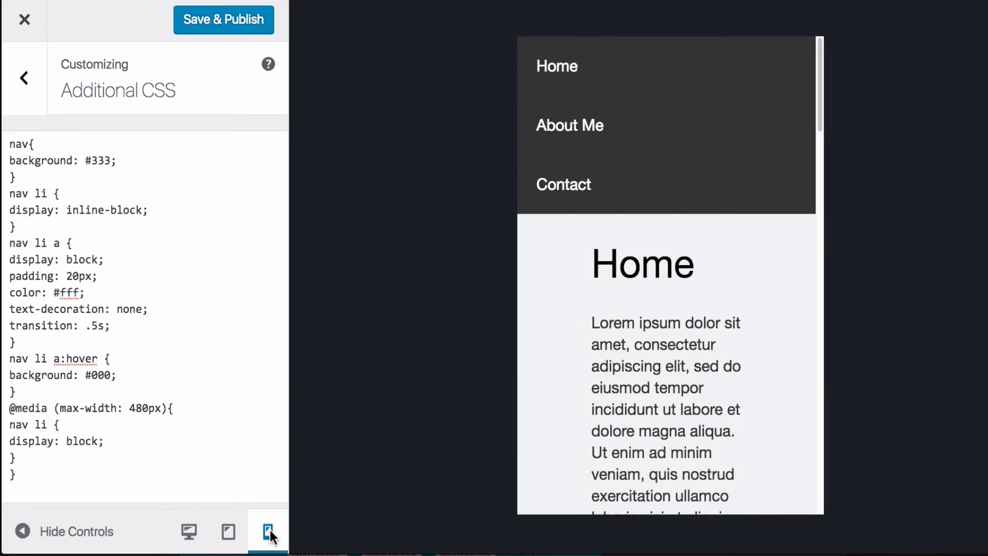
mouse_move(573, 64)
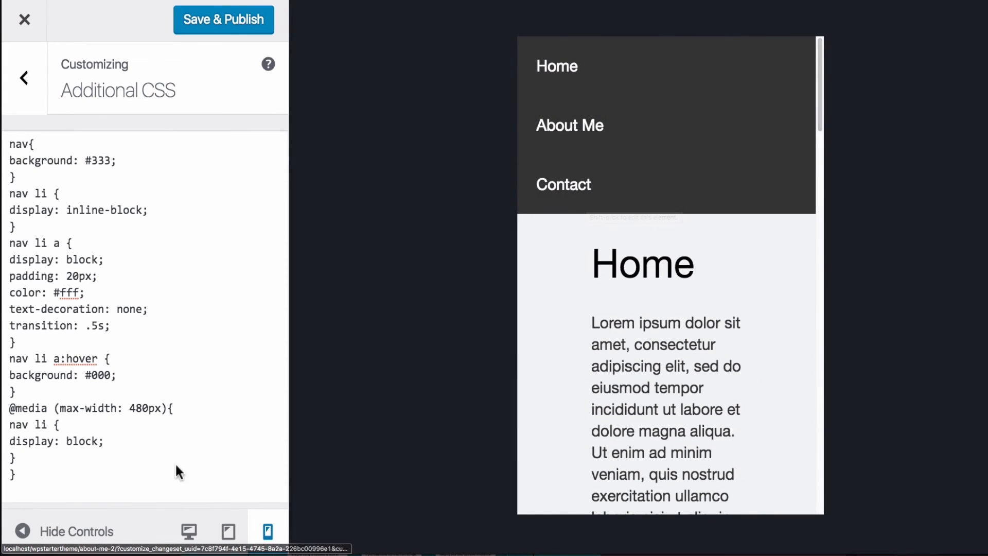
- Add text-align: center to the media query's nav li rule and check it in the phone preview
text(te)
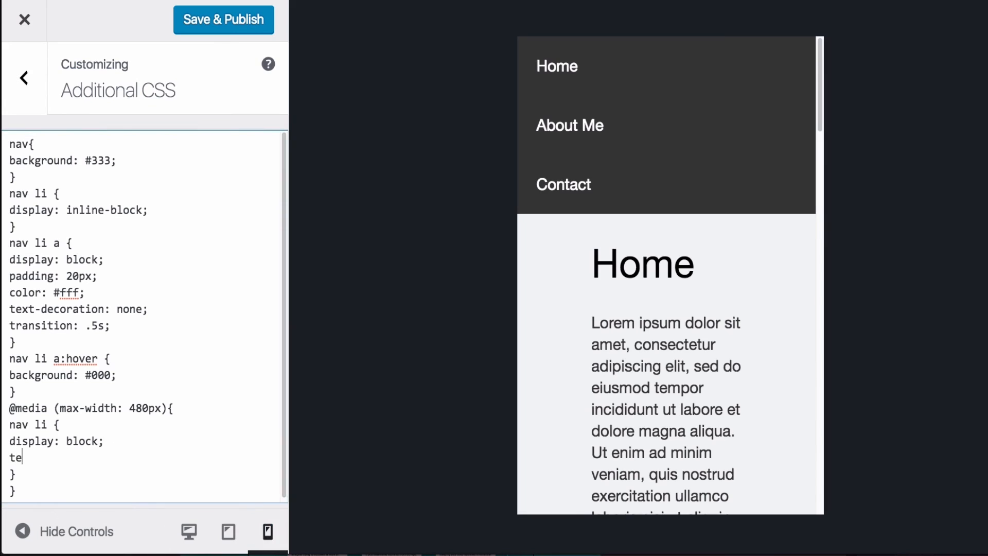
text(xt-c)
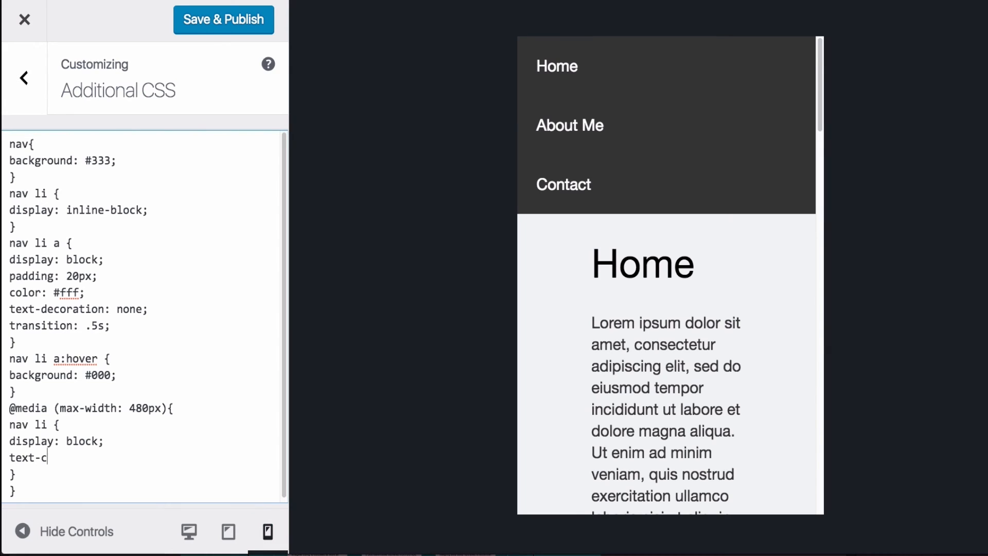
text(al)
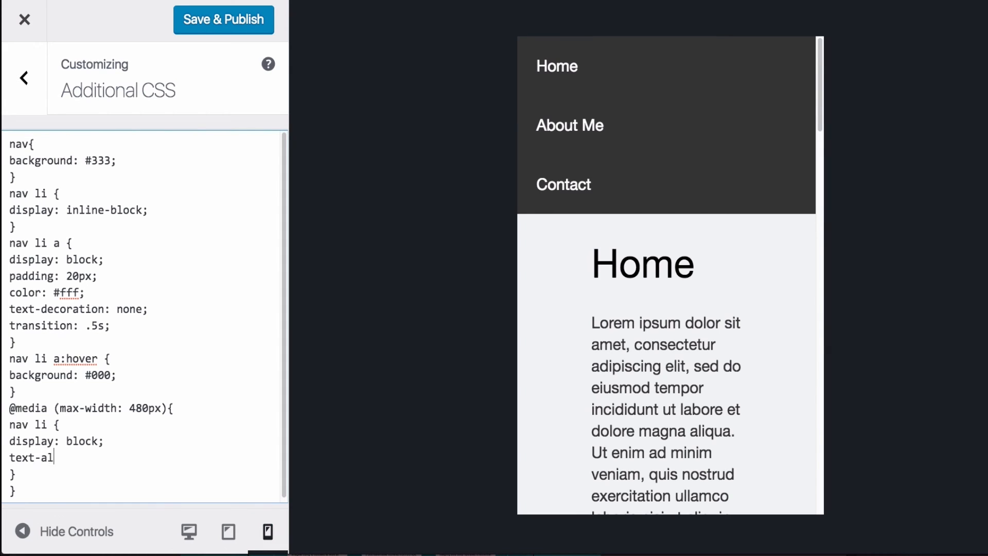
text(ign: center;)
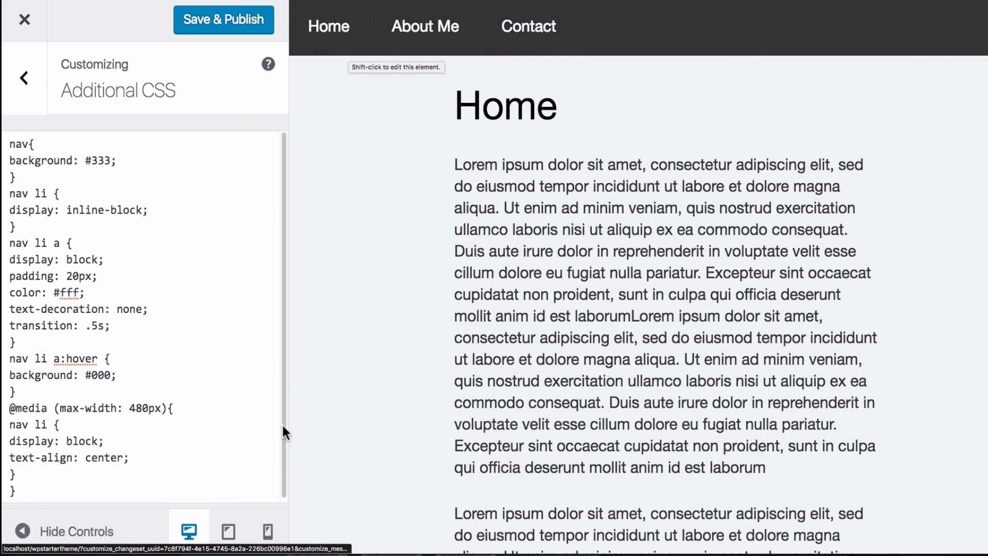
click(267, 531)
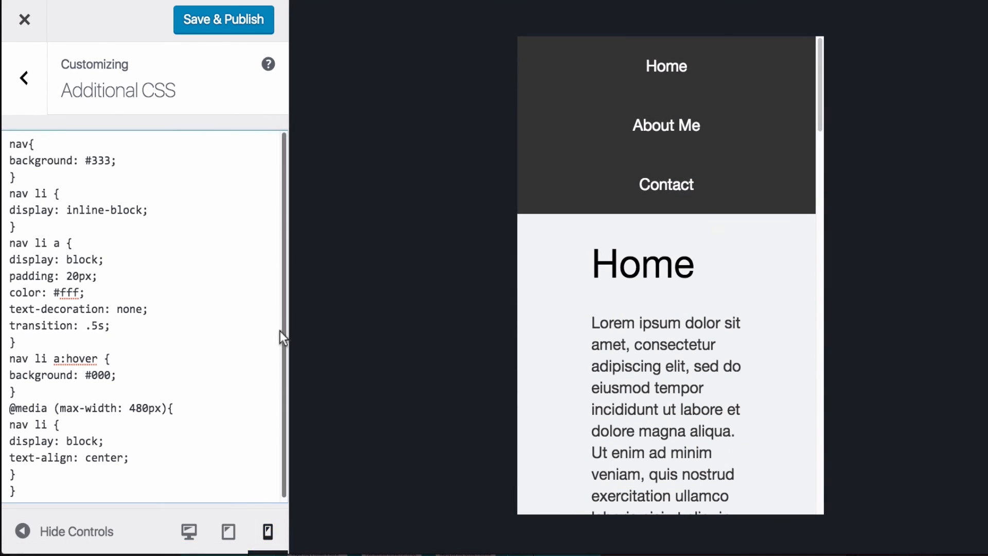
mouse_move(667, 81)
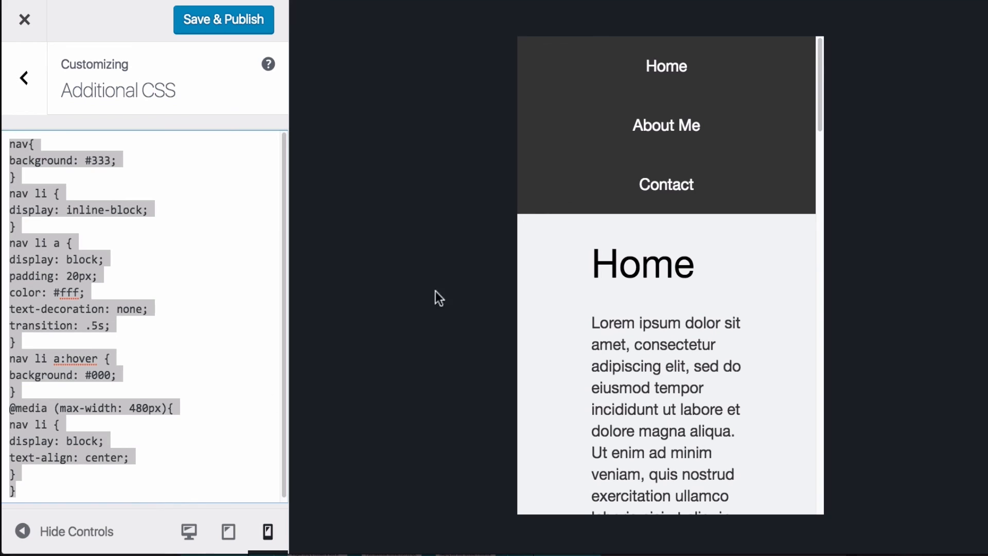
- Save & Publish the custom CSS, then close the Customizer back to the Dashboard
click(72, 243)
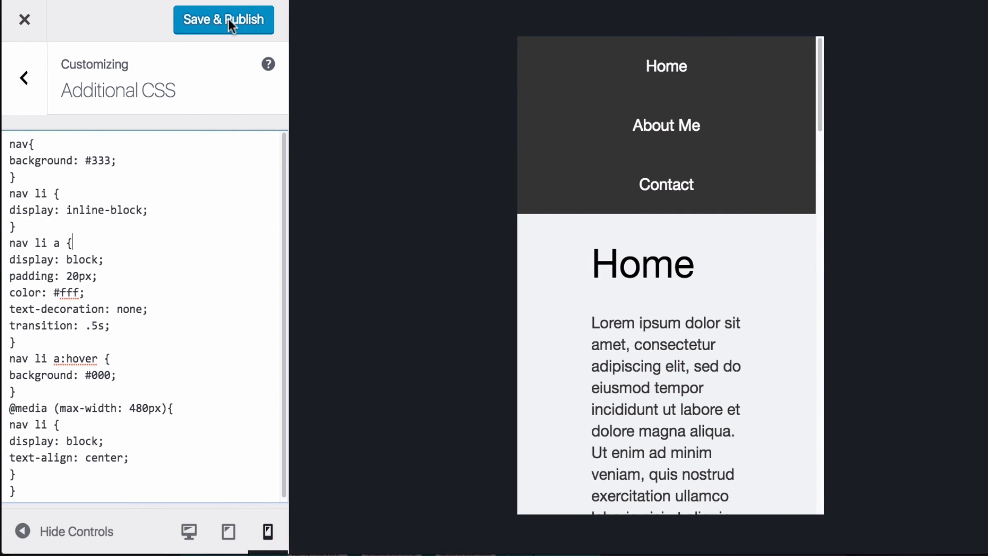
click(225, 20)
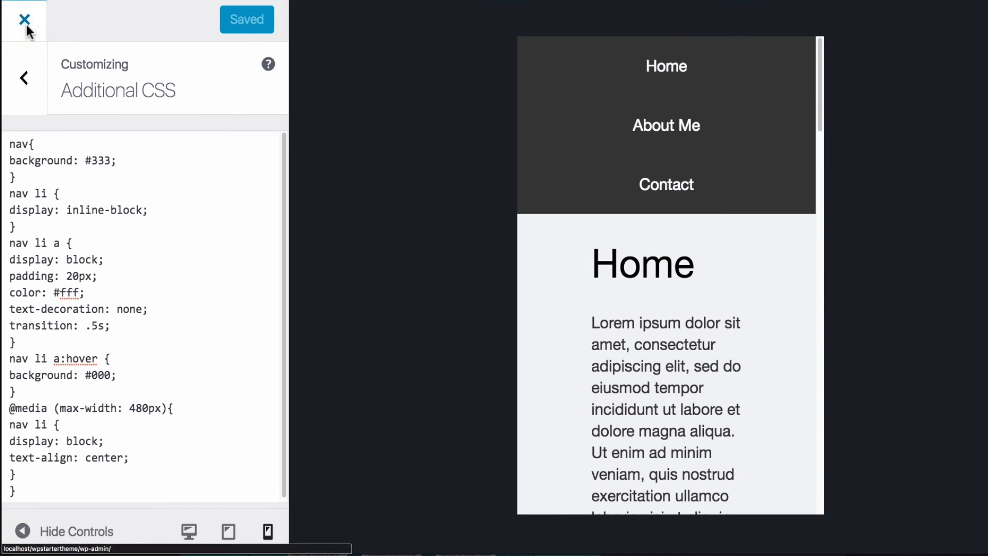
click(21, 18)
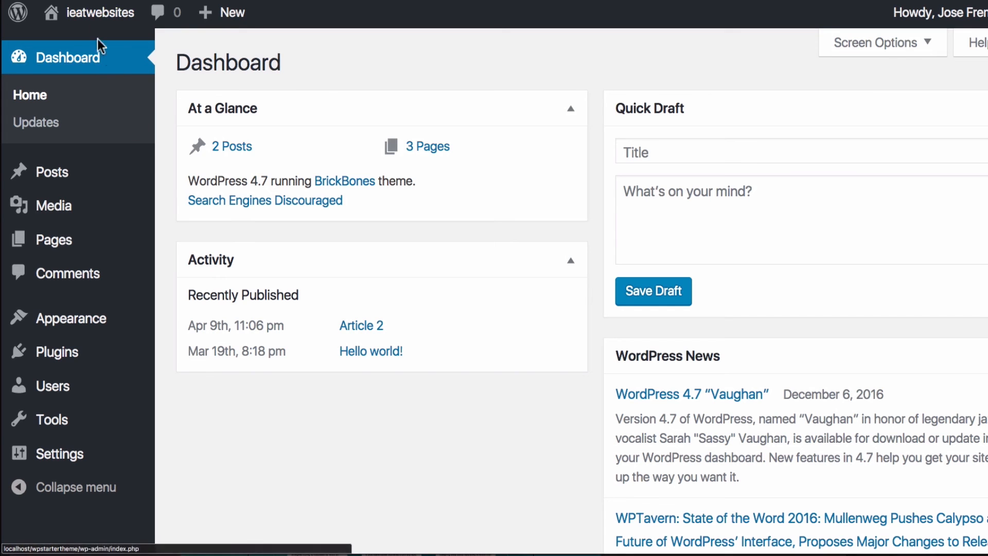